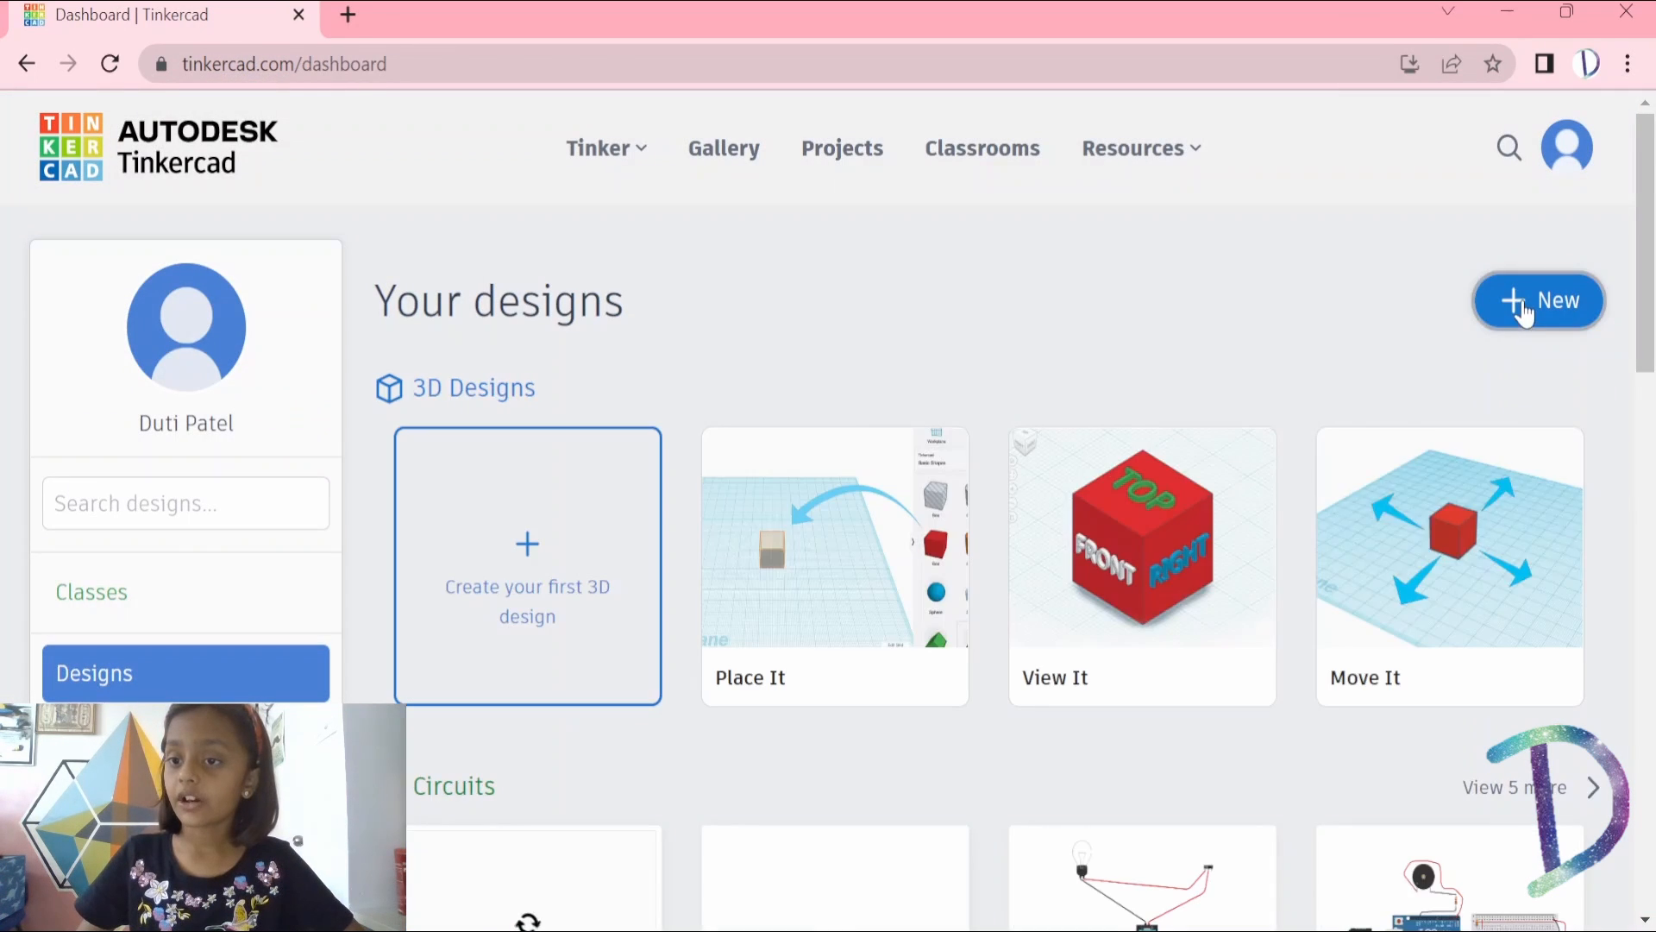
Create a new blank circuit design from the Tinkercad dashboard.
click(1538, 300)
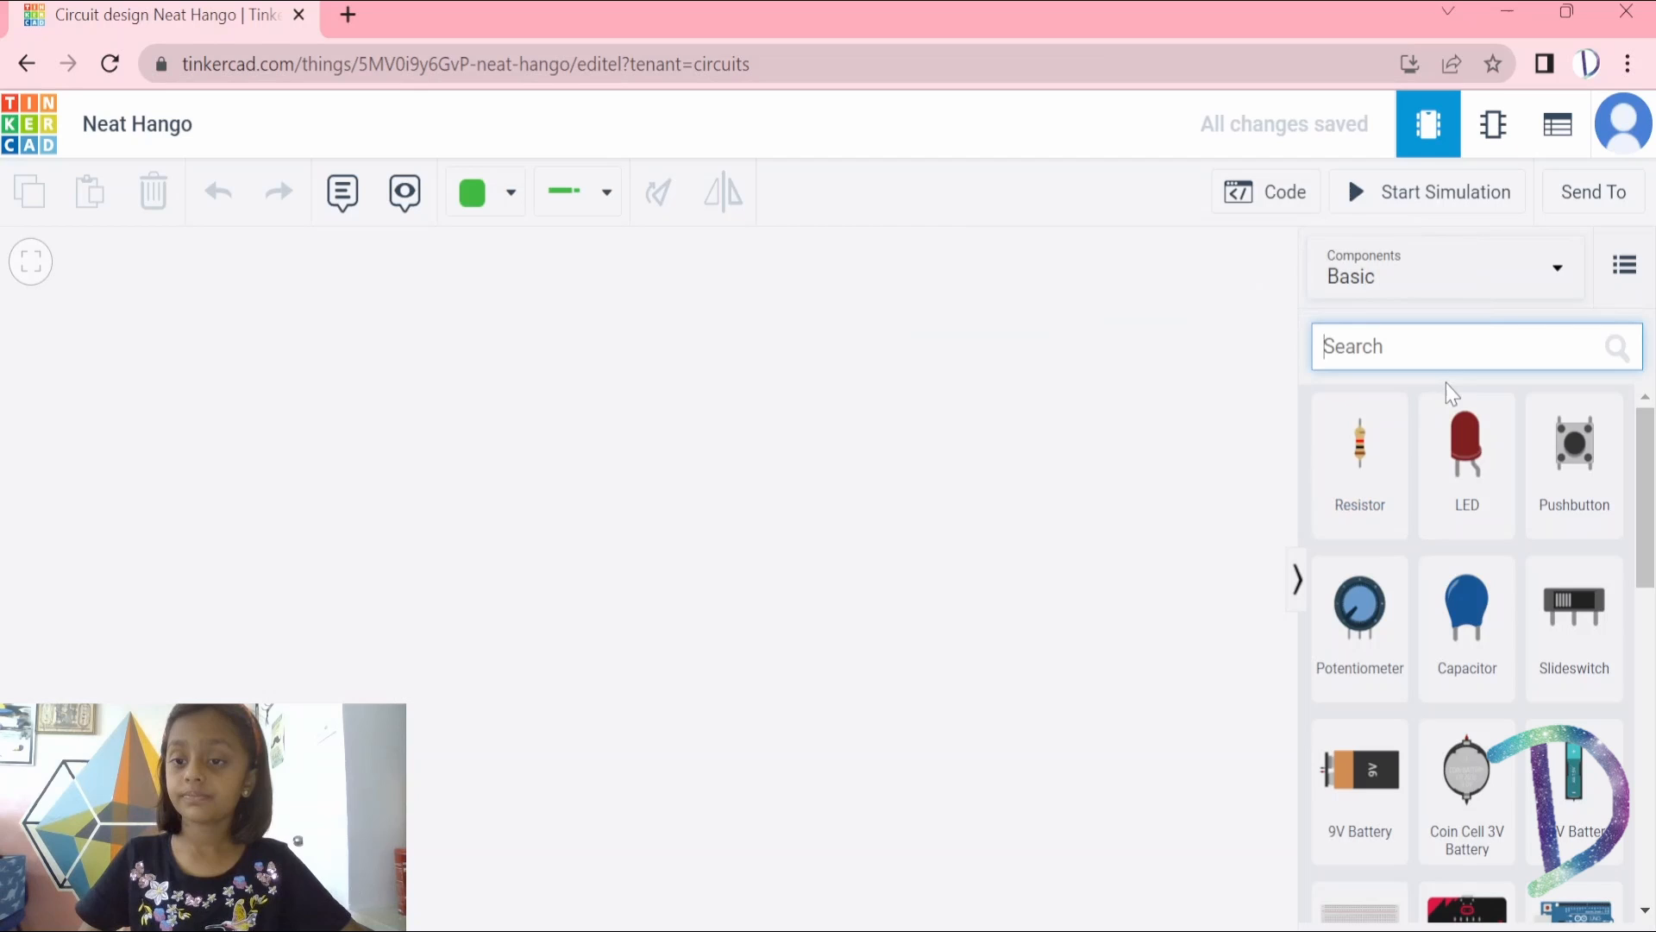
Search 'bul' to add the bulb and AA battery, then colour their wires red and black.
text(b)
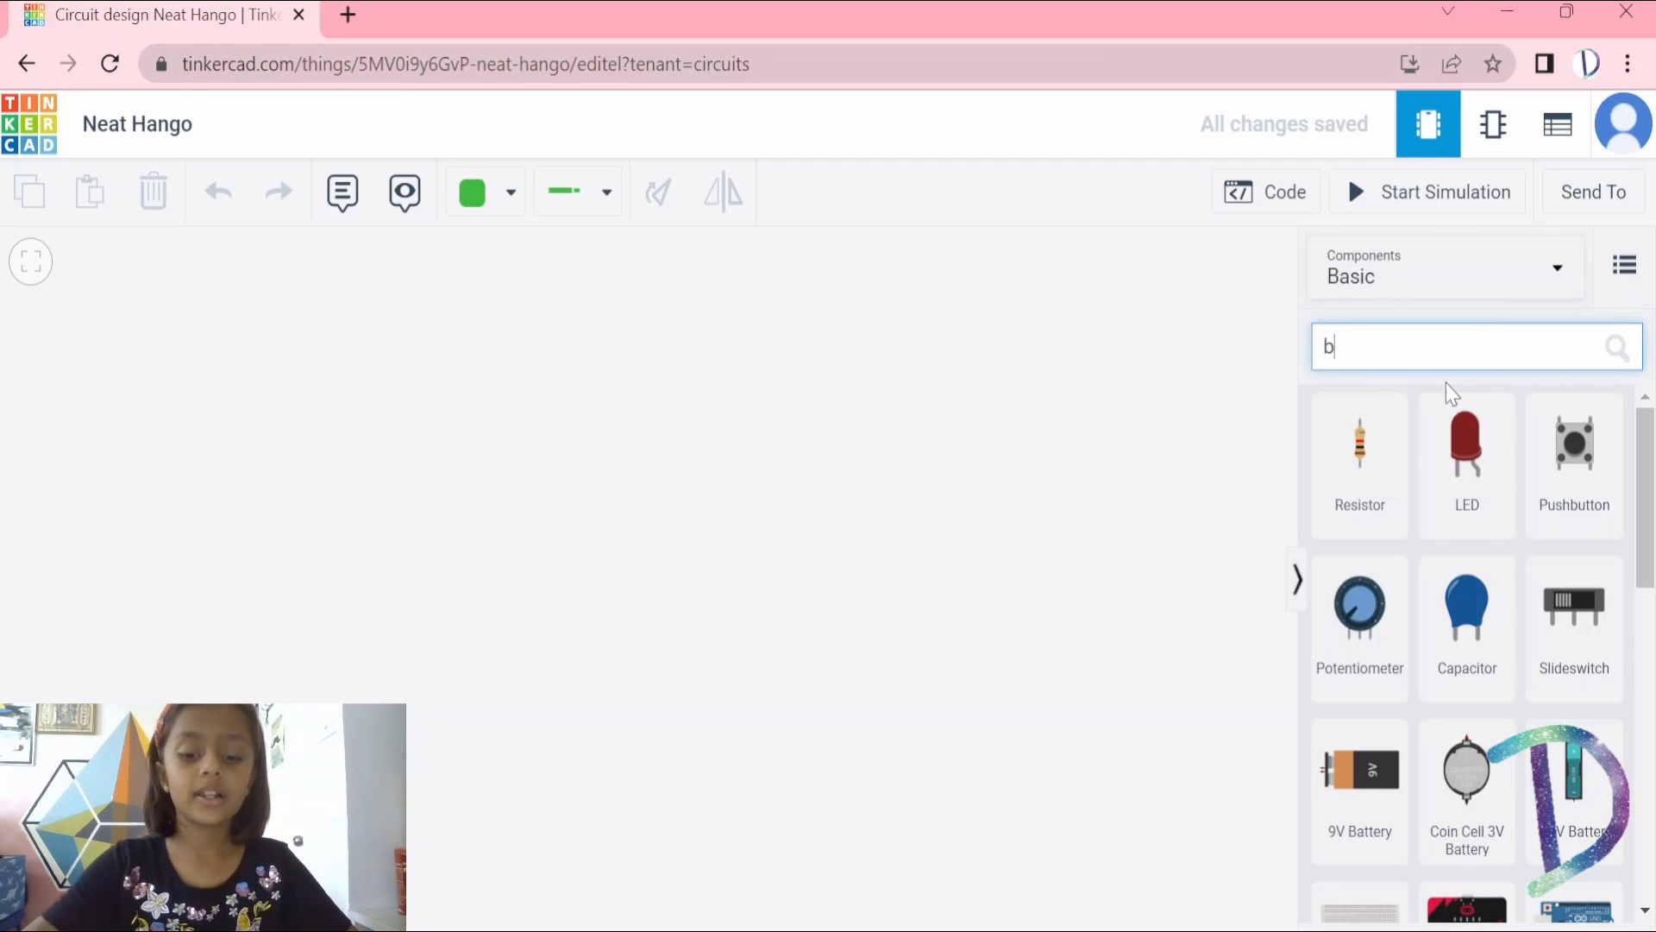
text(ul)
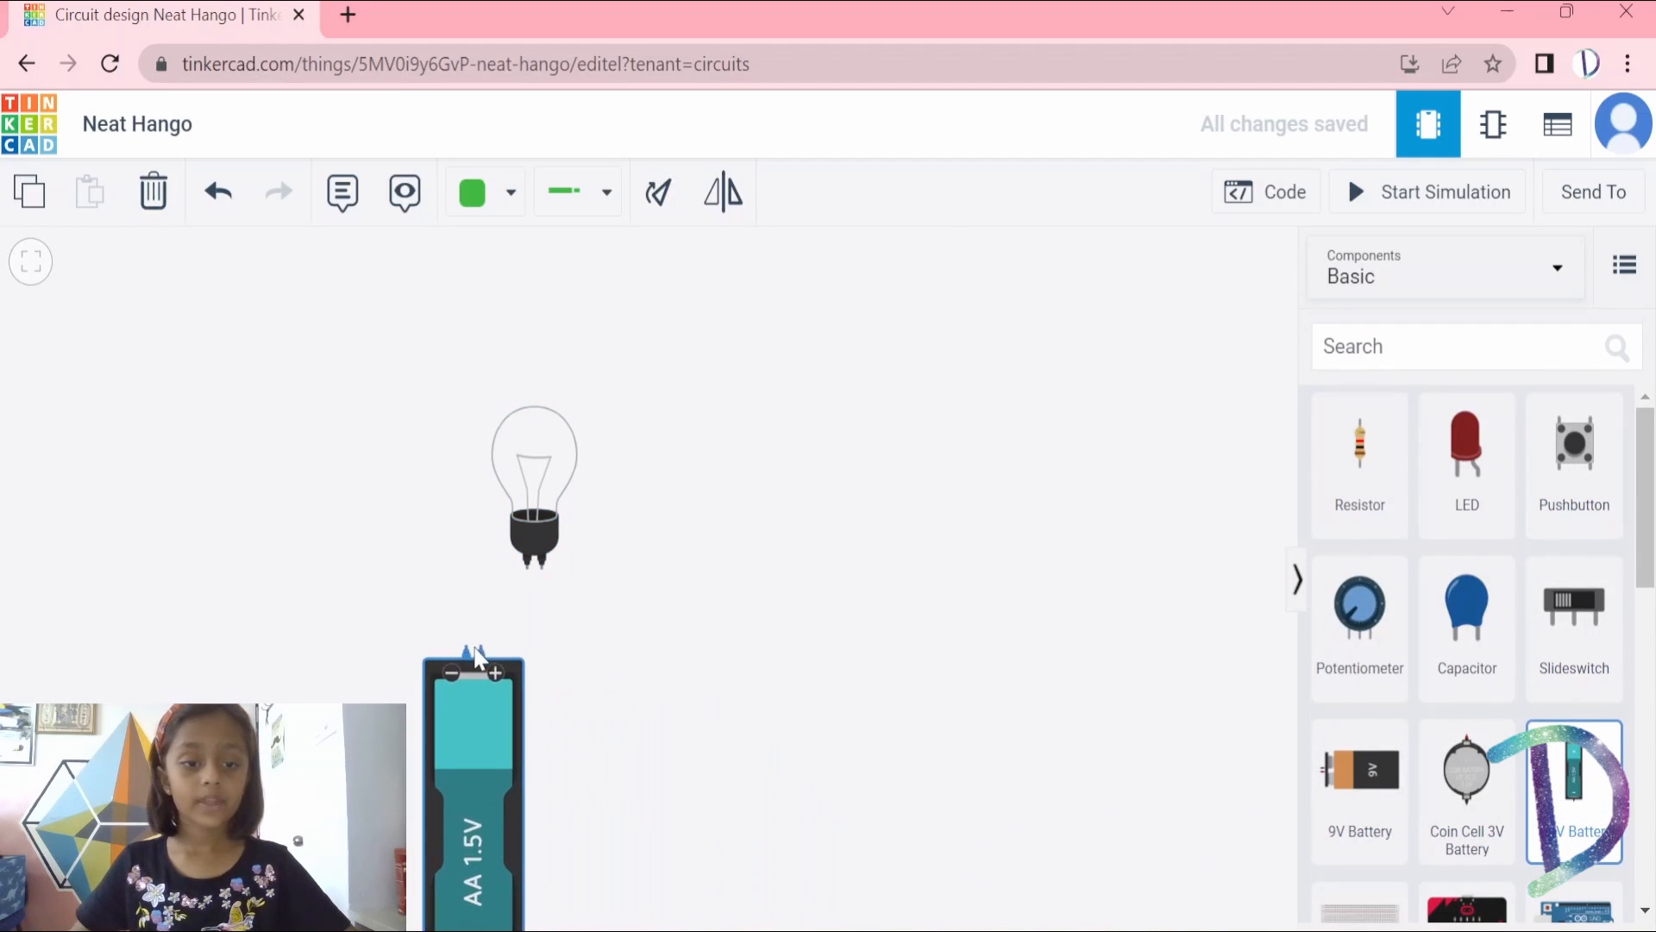
click(484, 192)
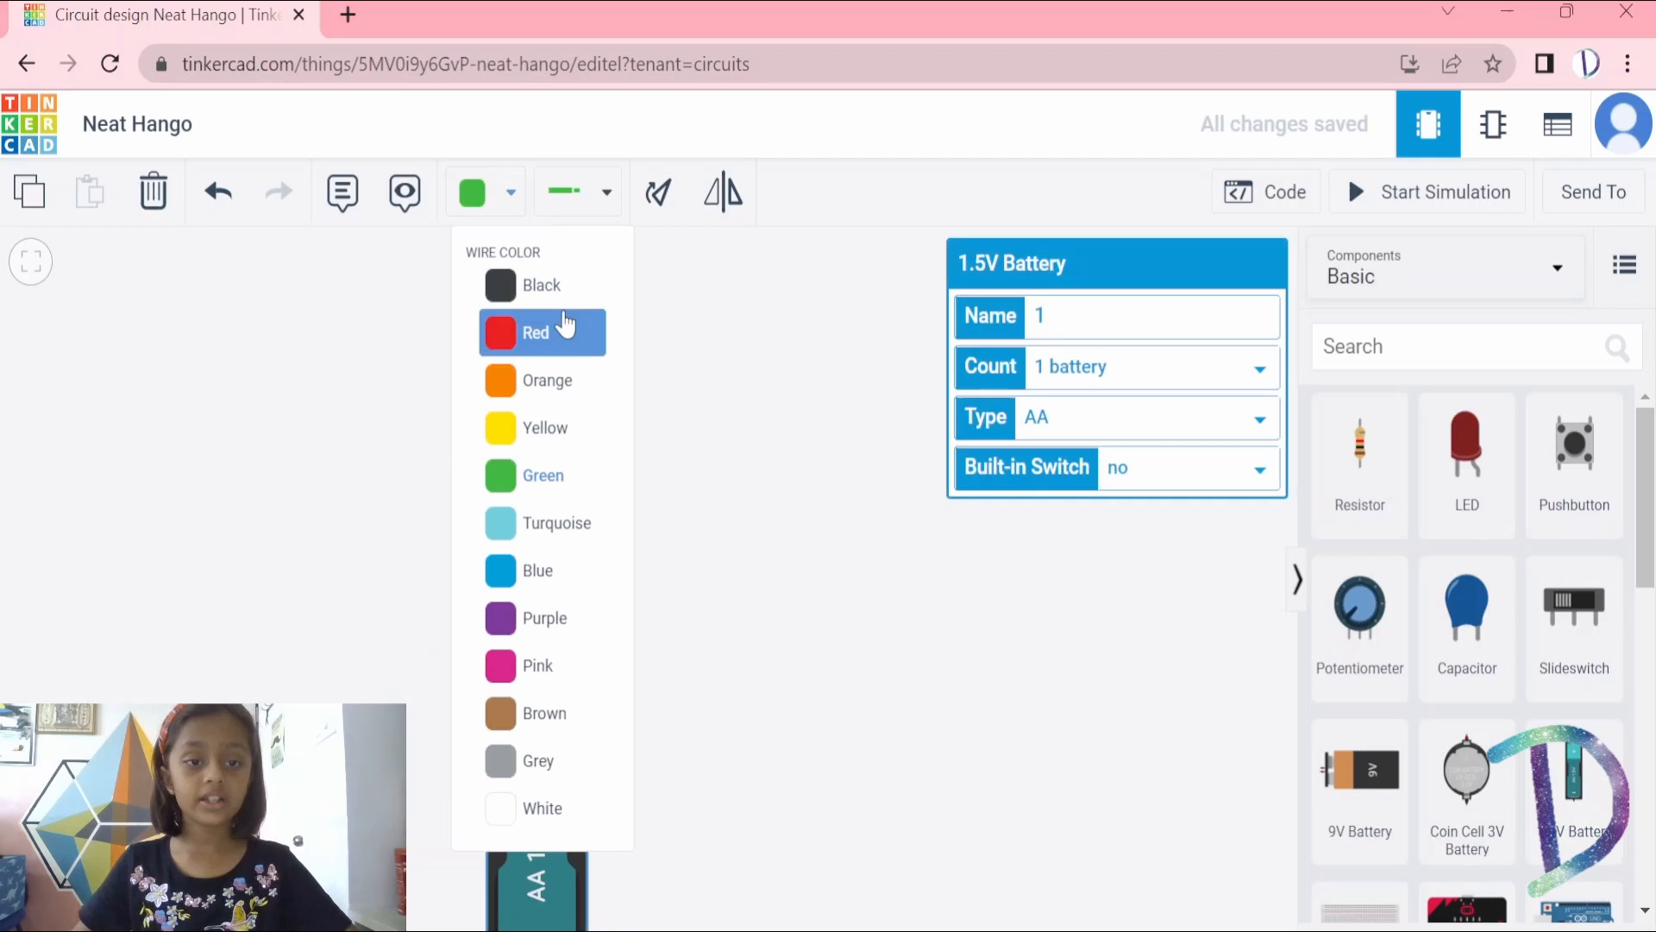
click(537, 331)
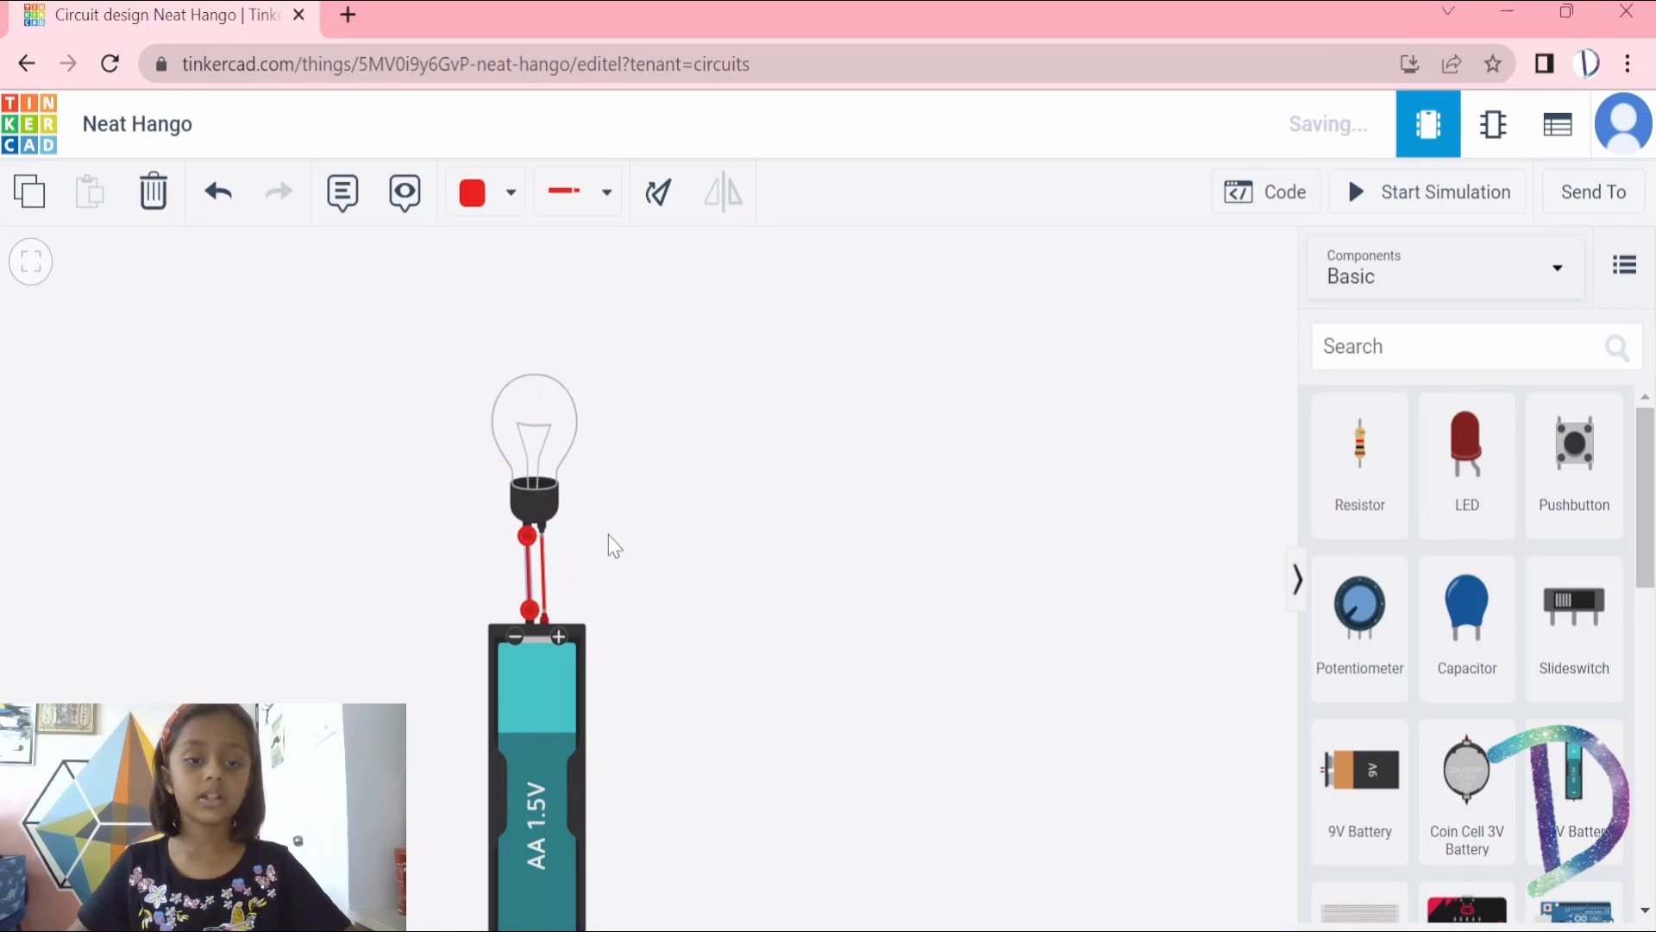
click(471, 192)
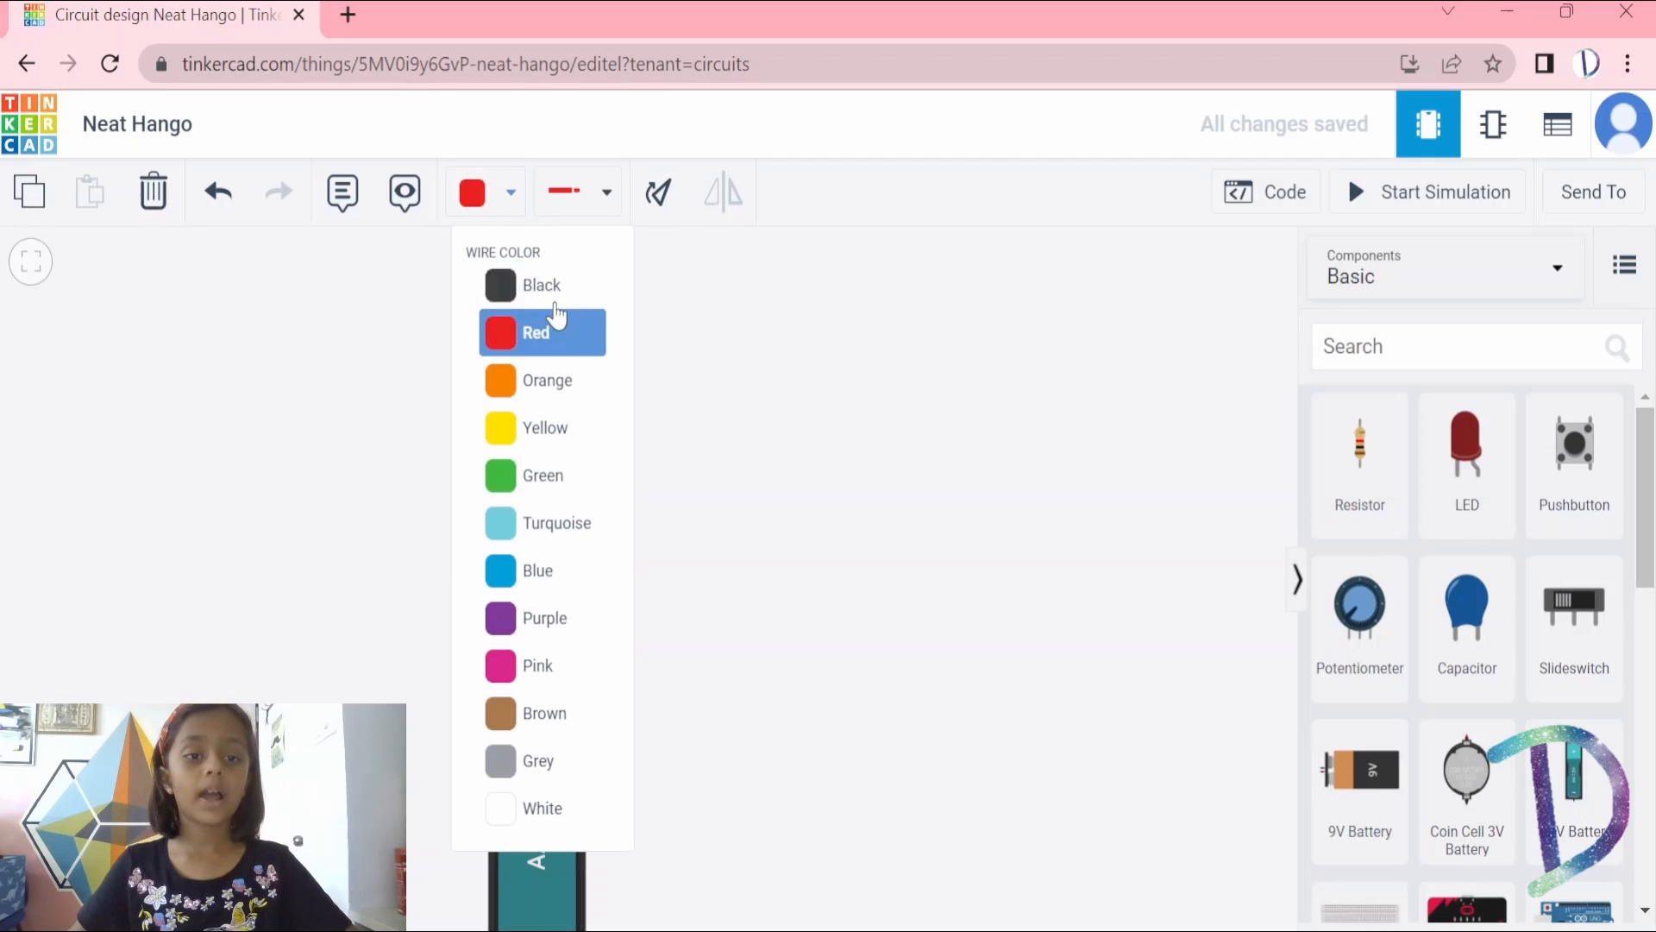
click(541, 284)
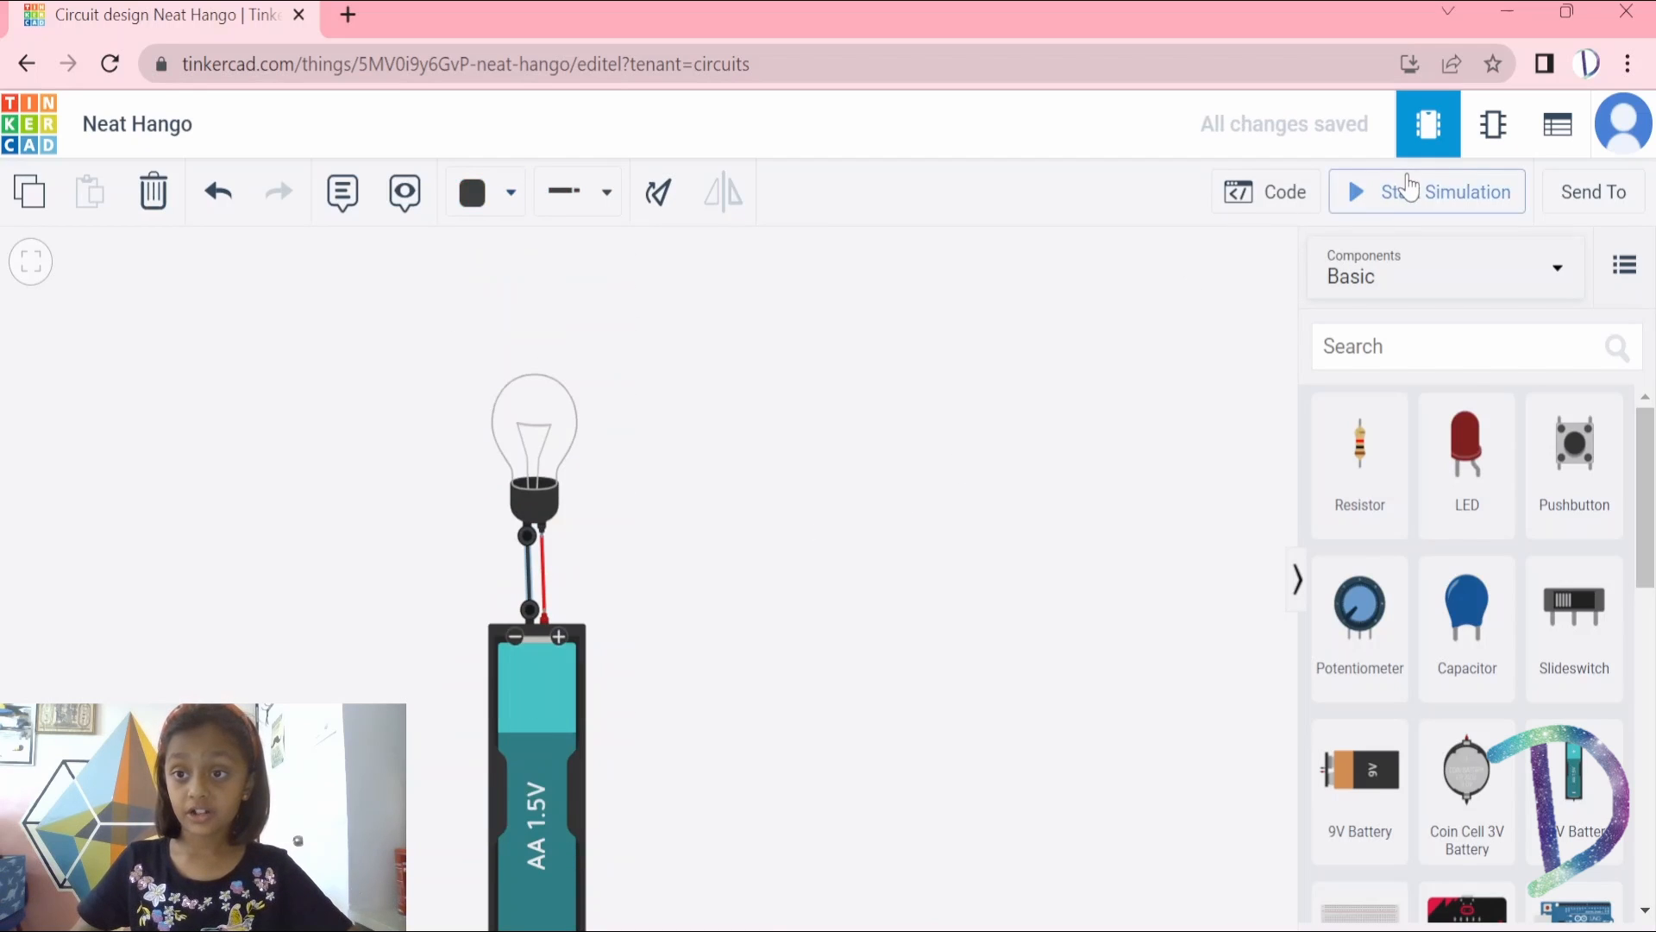
click(1426, 192)
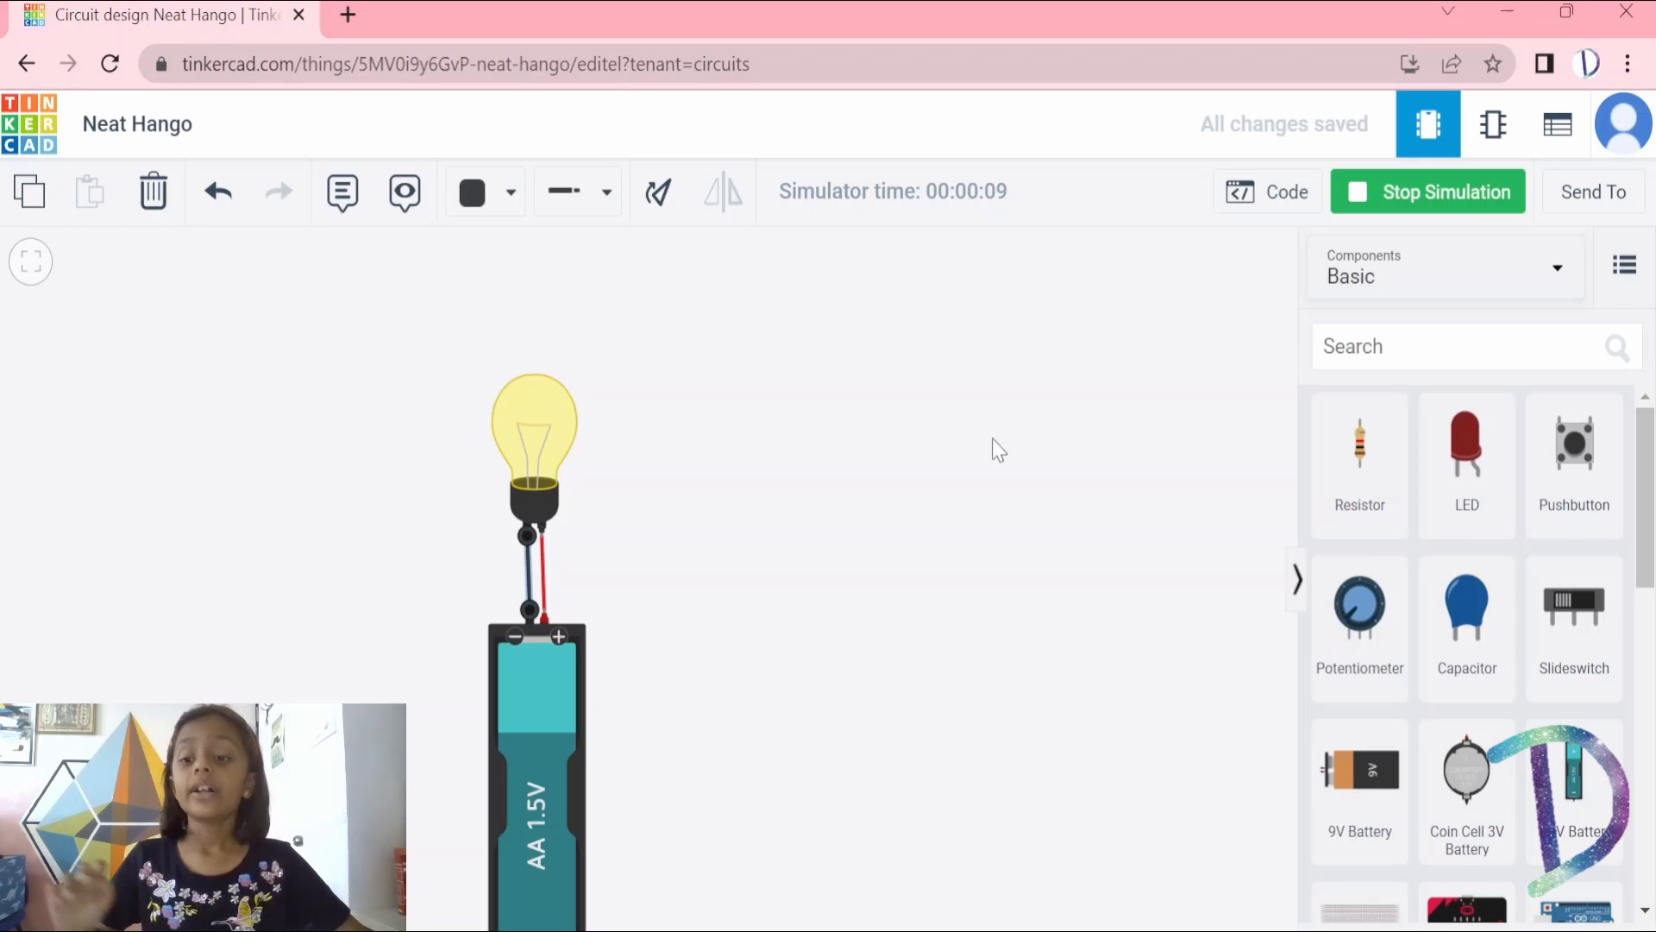
mouse_move(1033, 414)
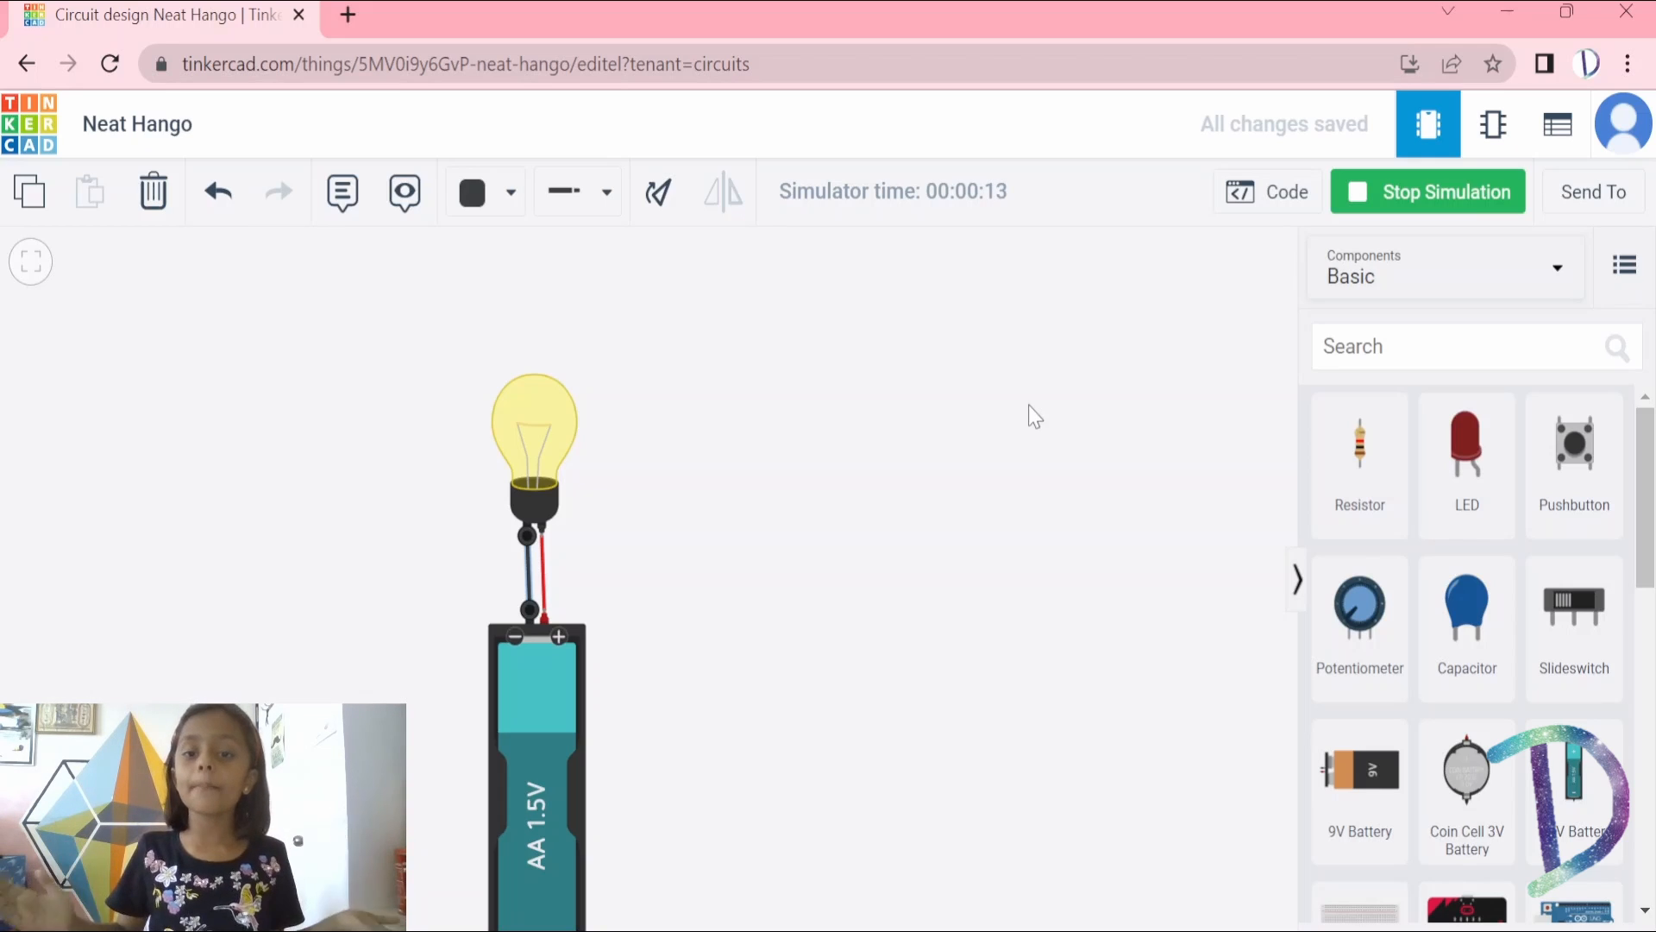
click(1427, 192)
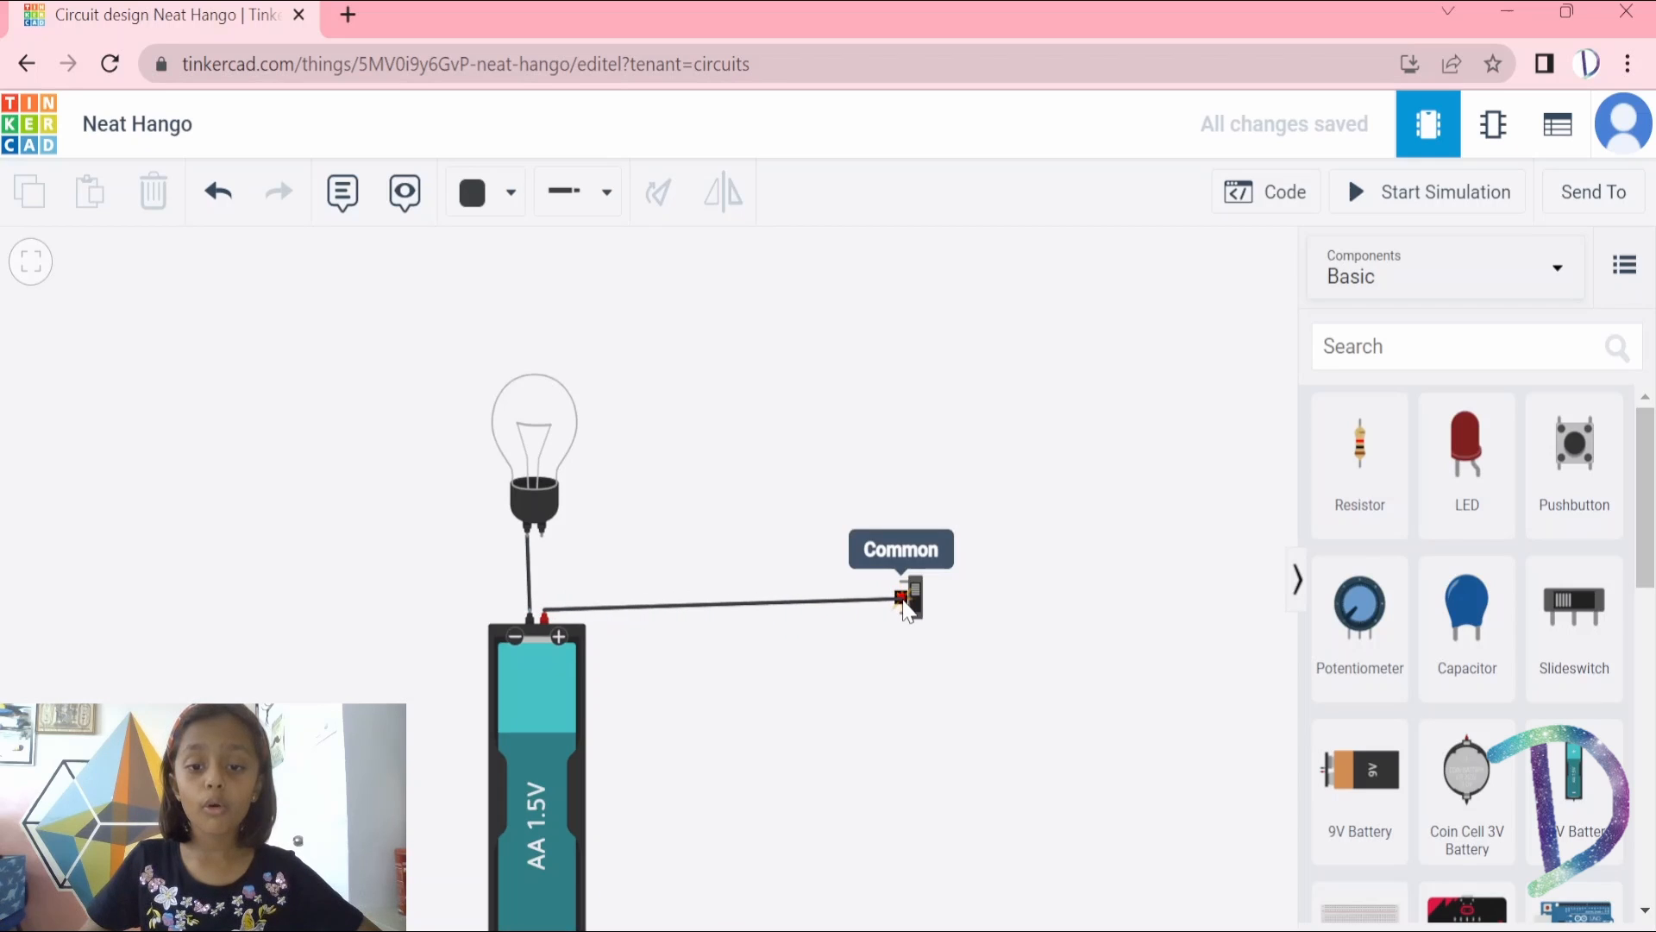
Colour the battery-to-switch wire red and the bulb-to-switch wire pink.
click(484, 192)
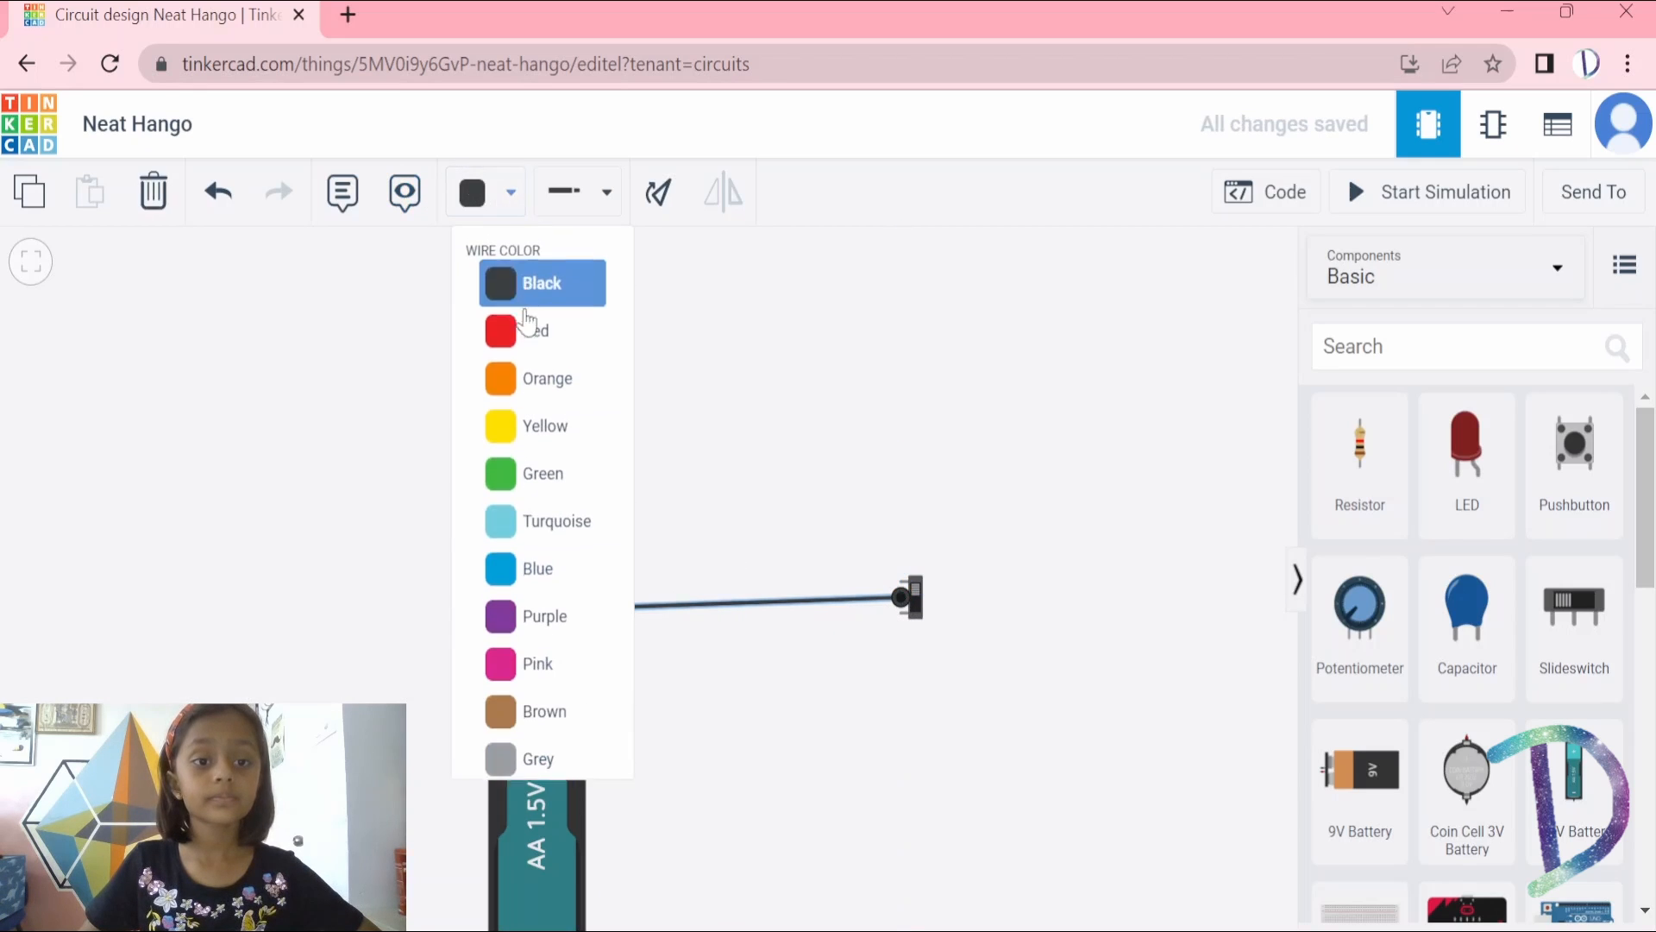
click(541, 329)
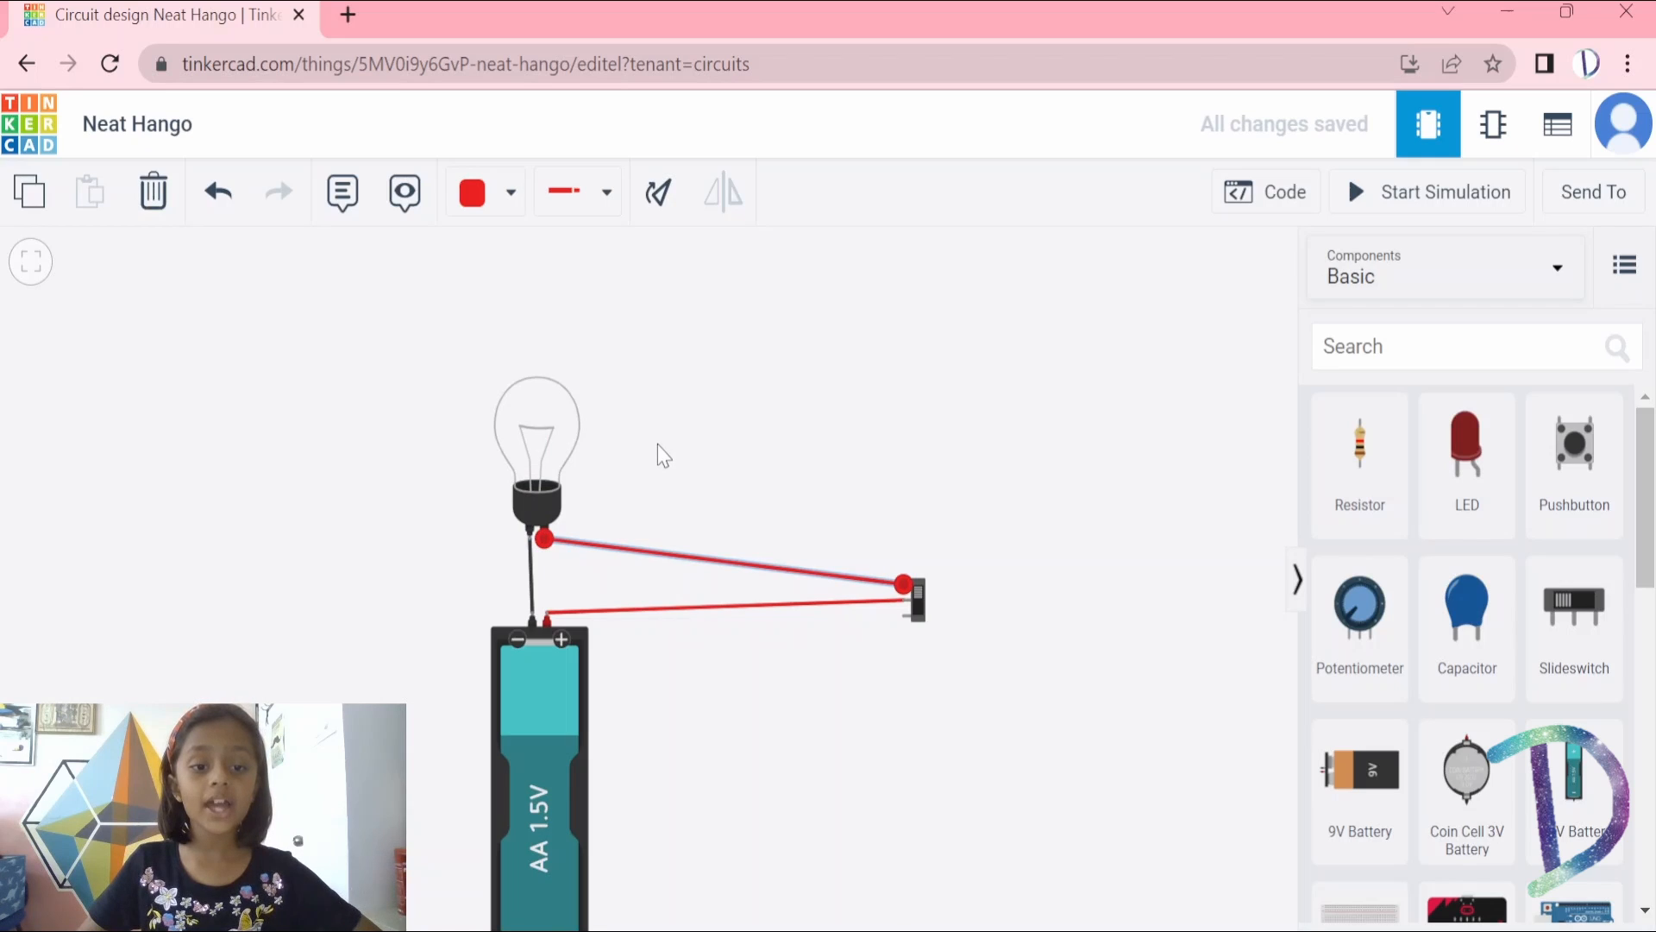
click(483, 191)
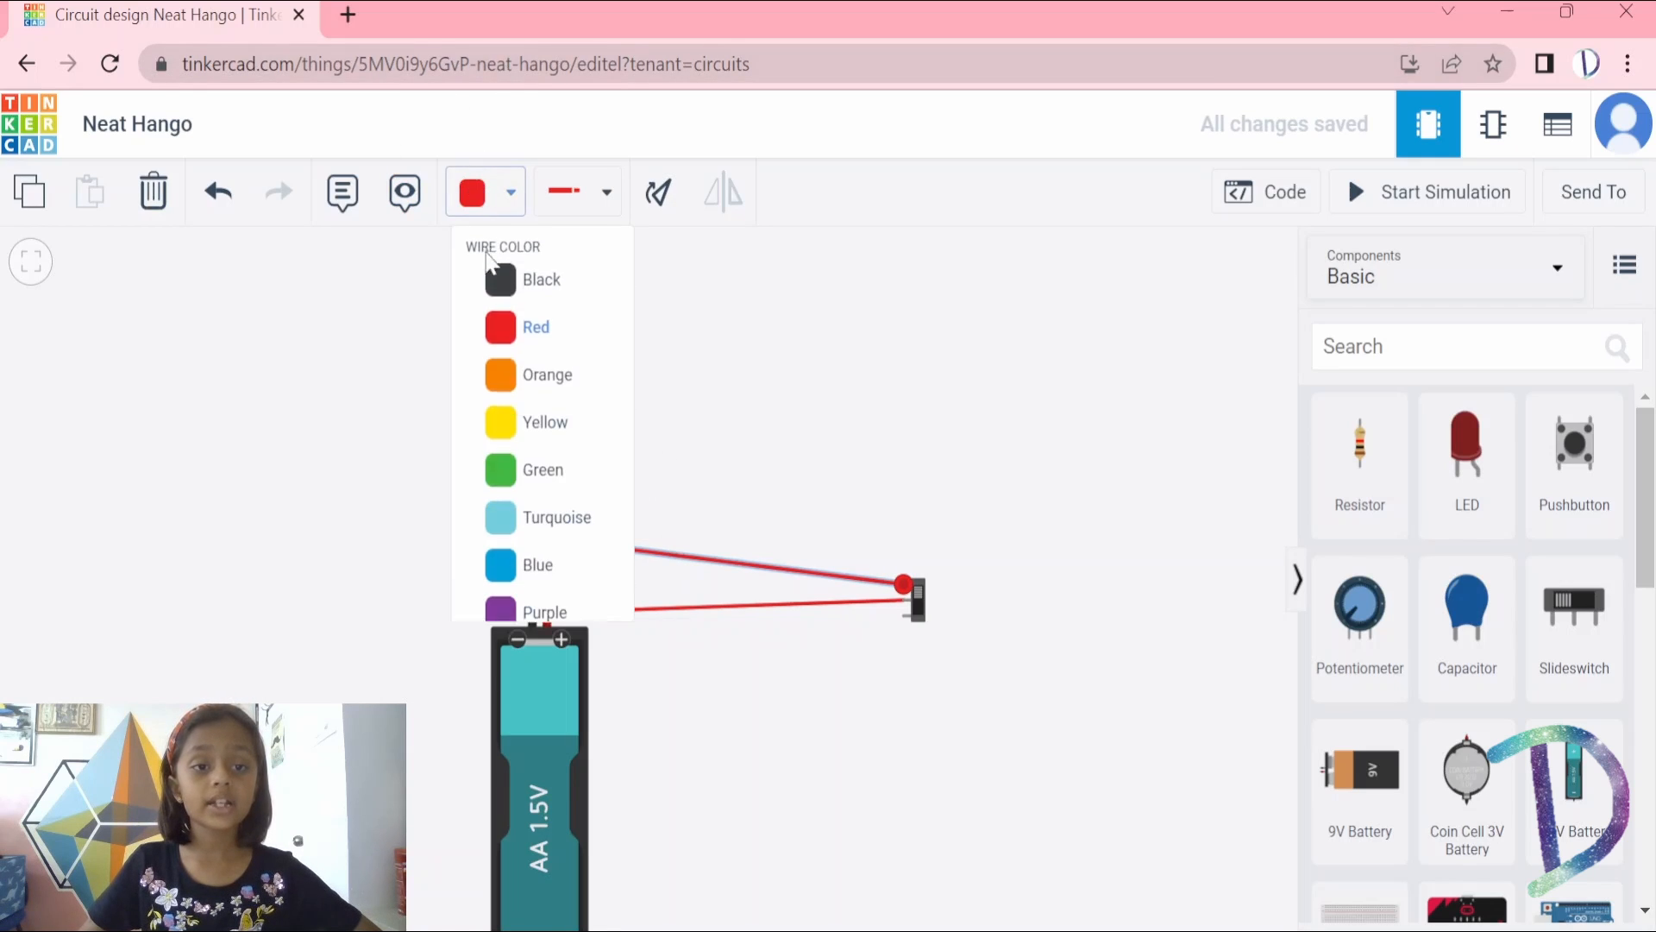
click(544, 611)
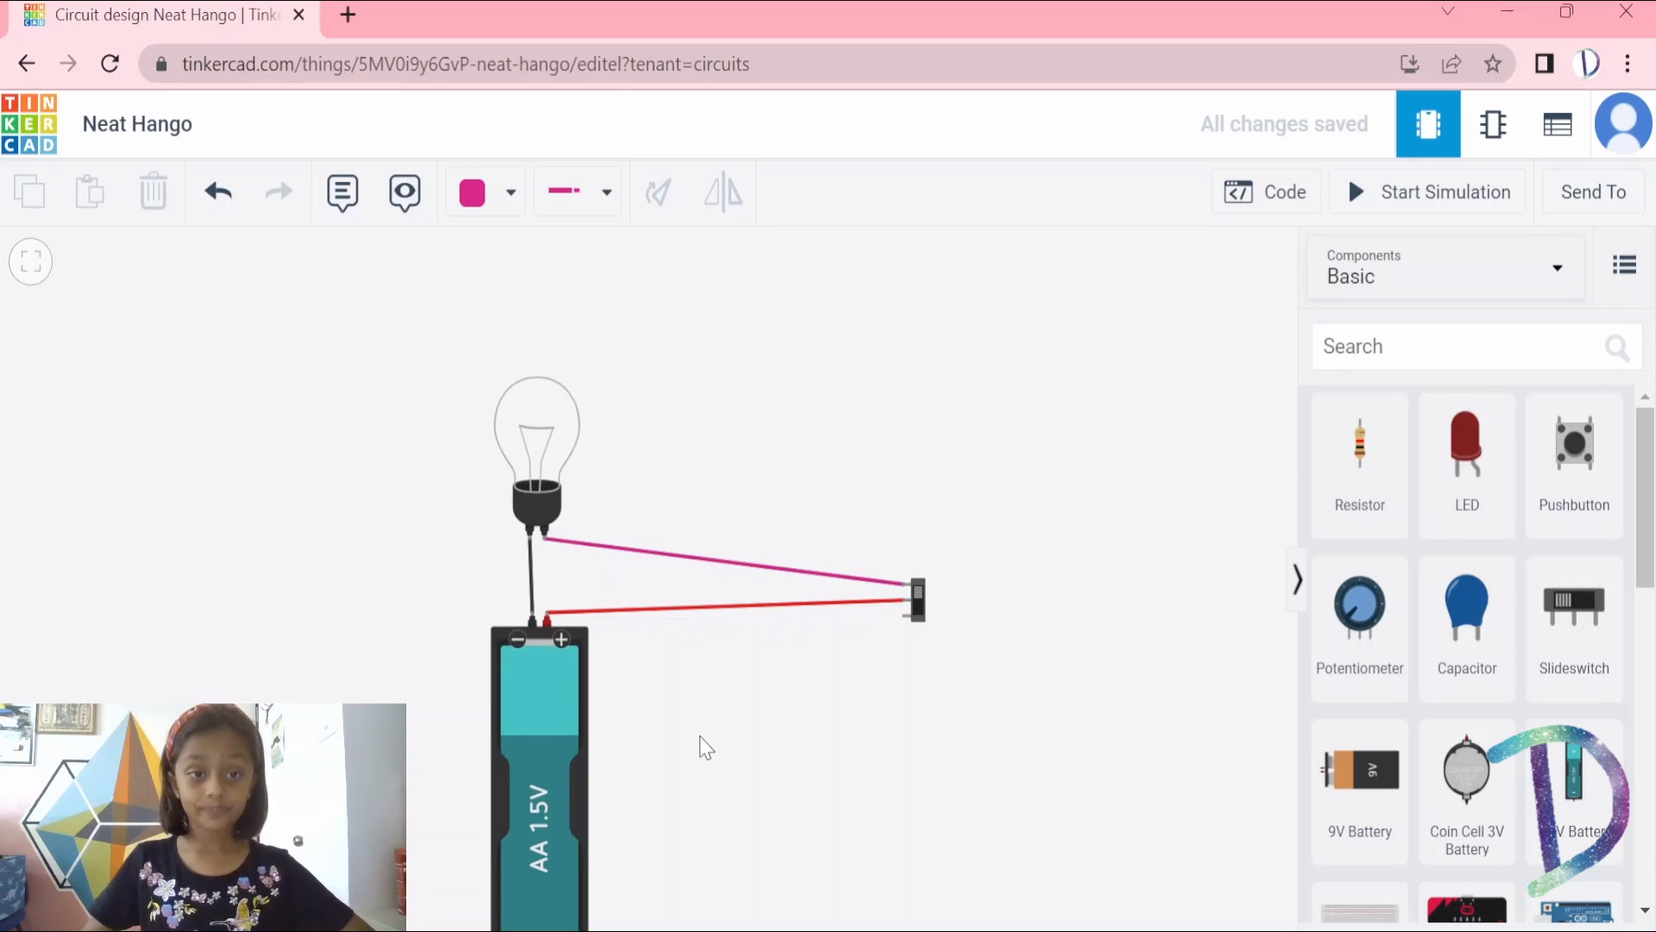
mouse_move(855, 531)
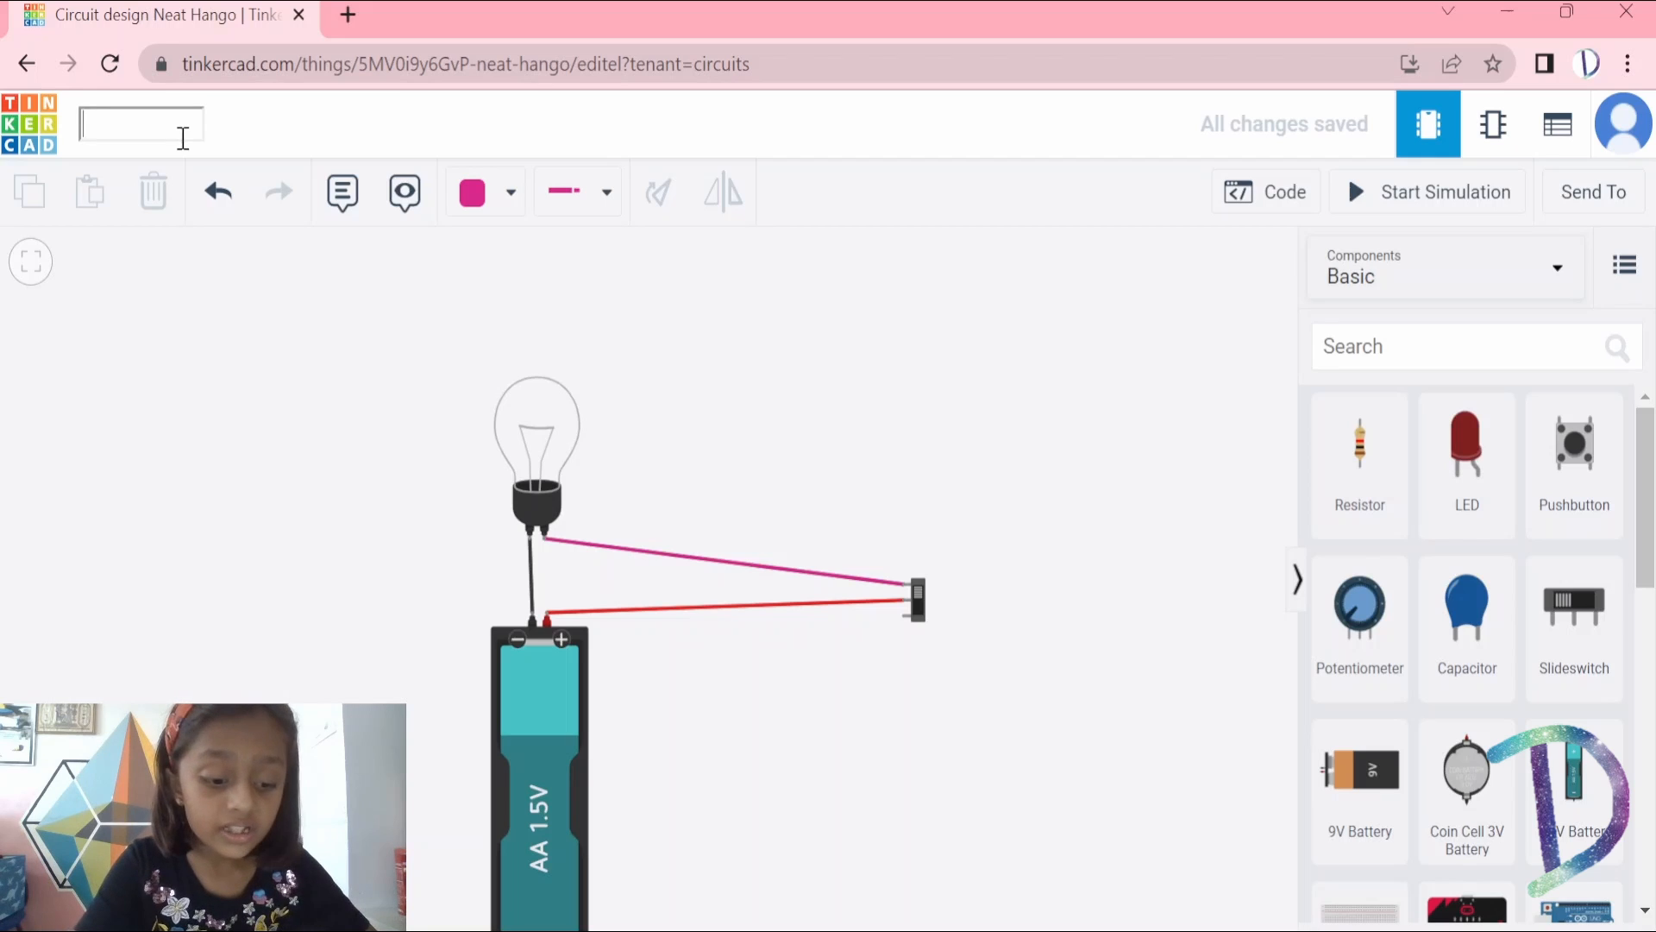
Type 'Flash light' as the new design name.
text(F)
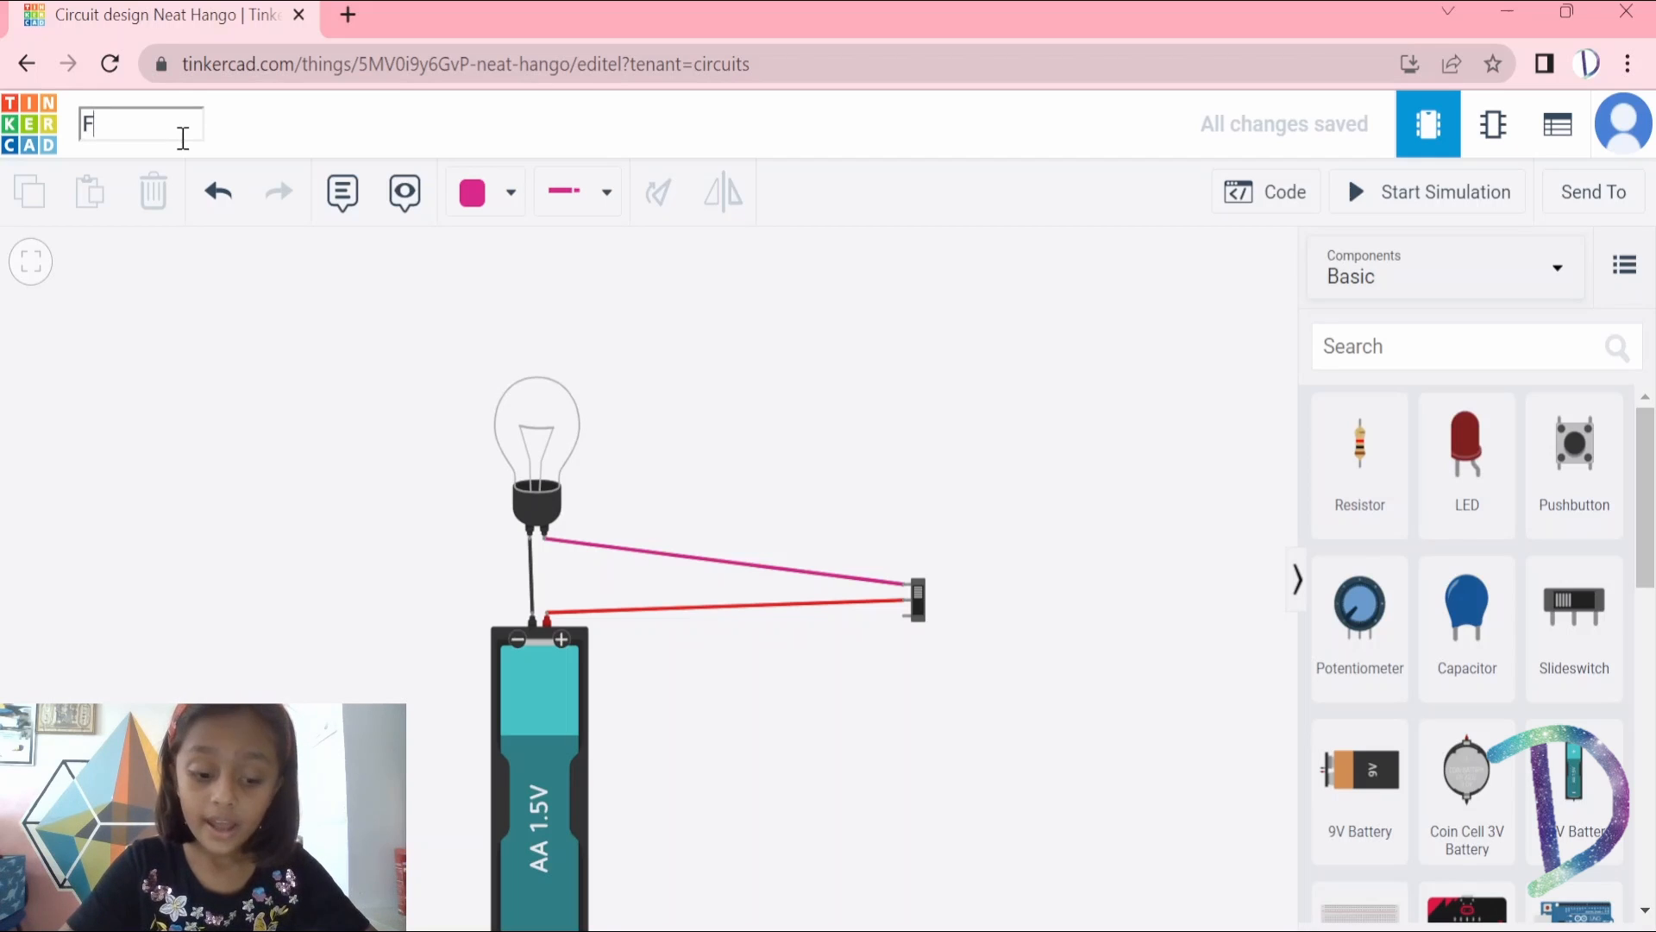
text(la)
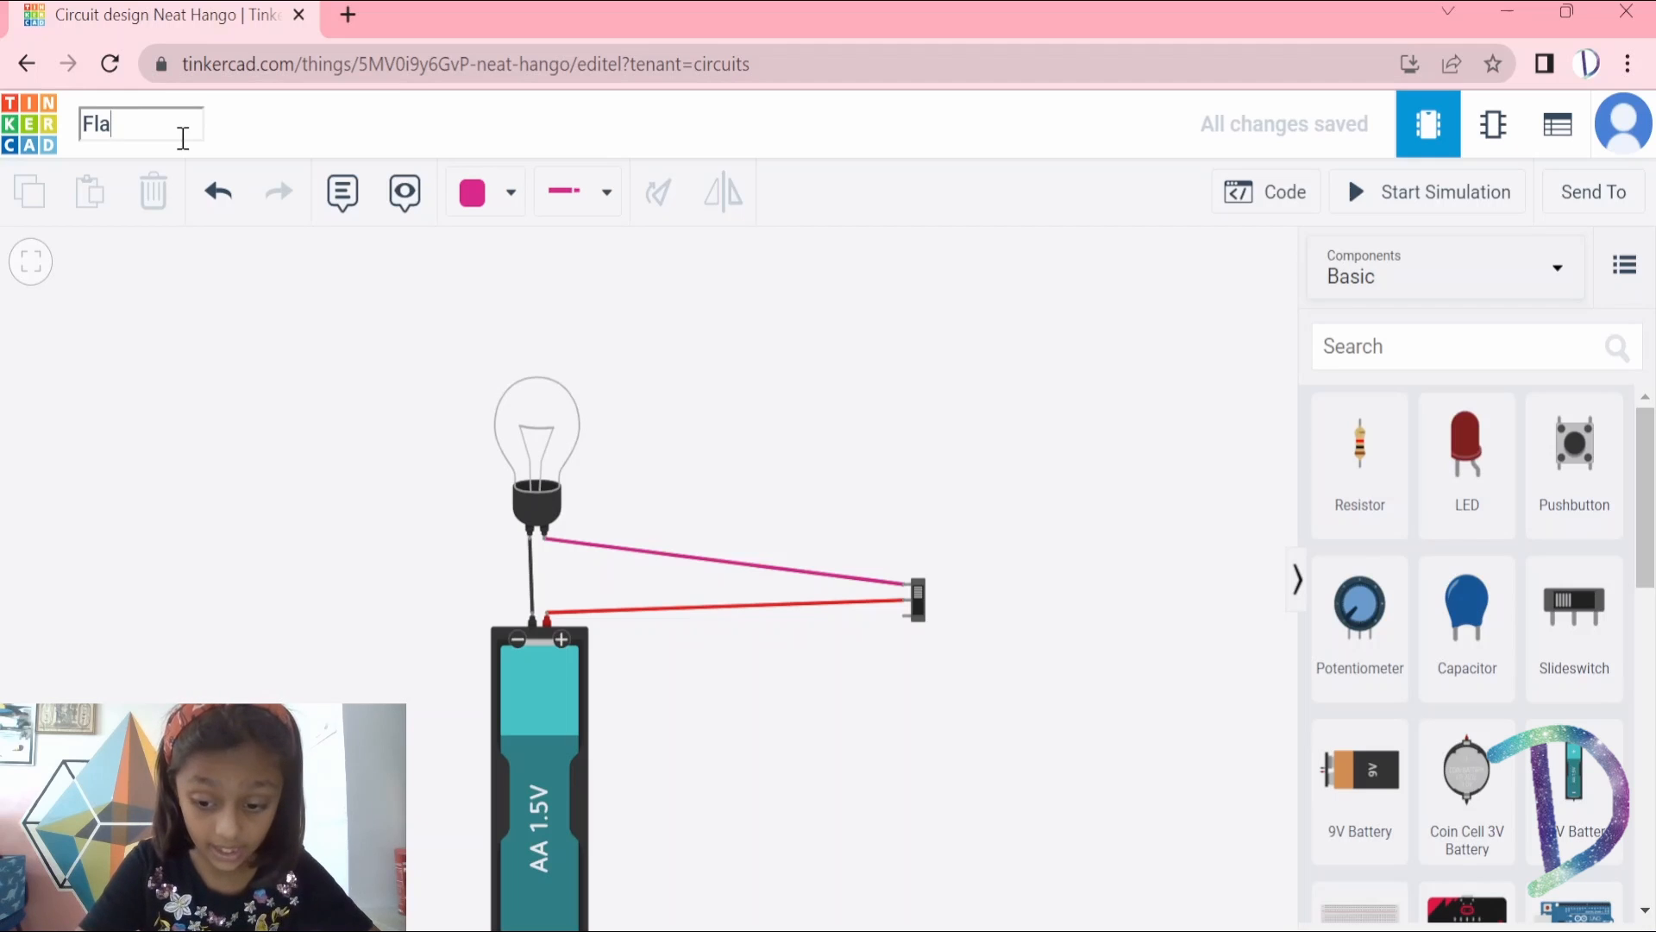
text(s)
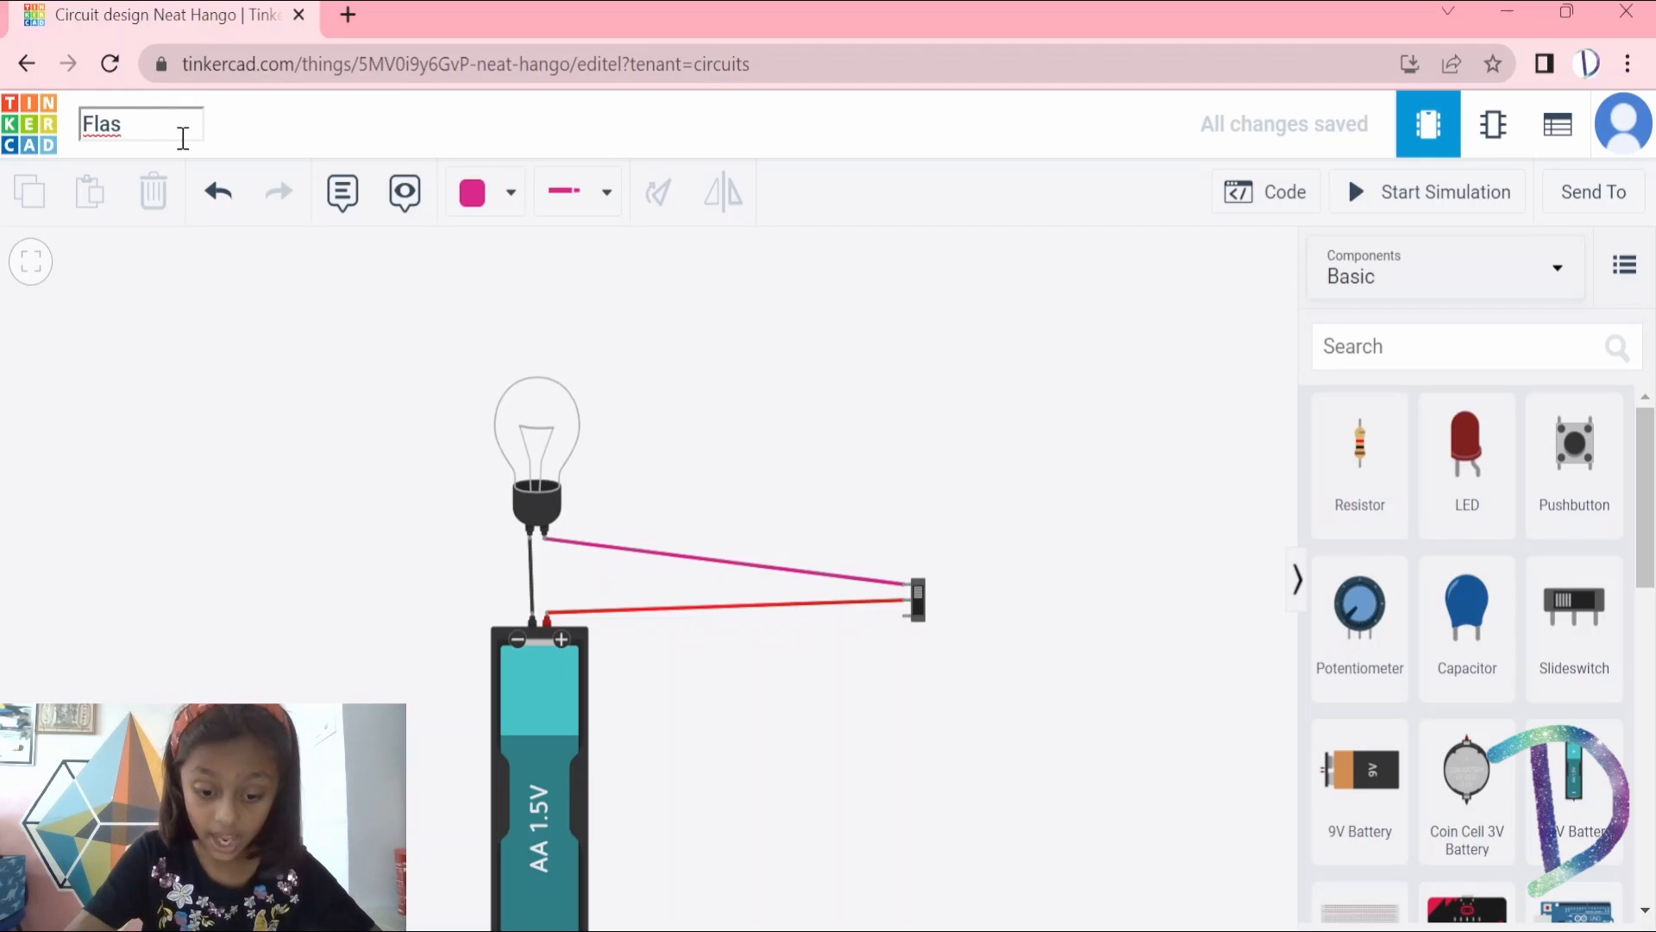
text(h)
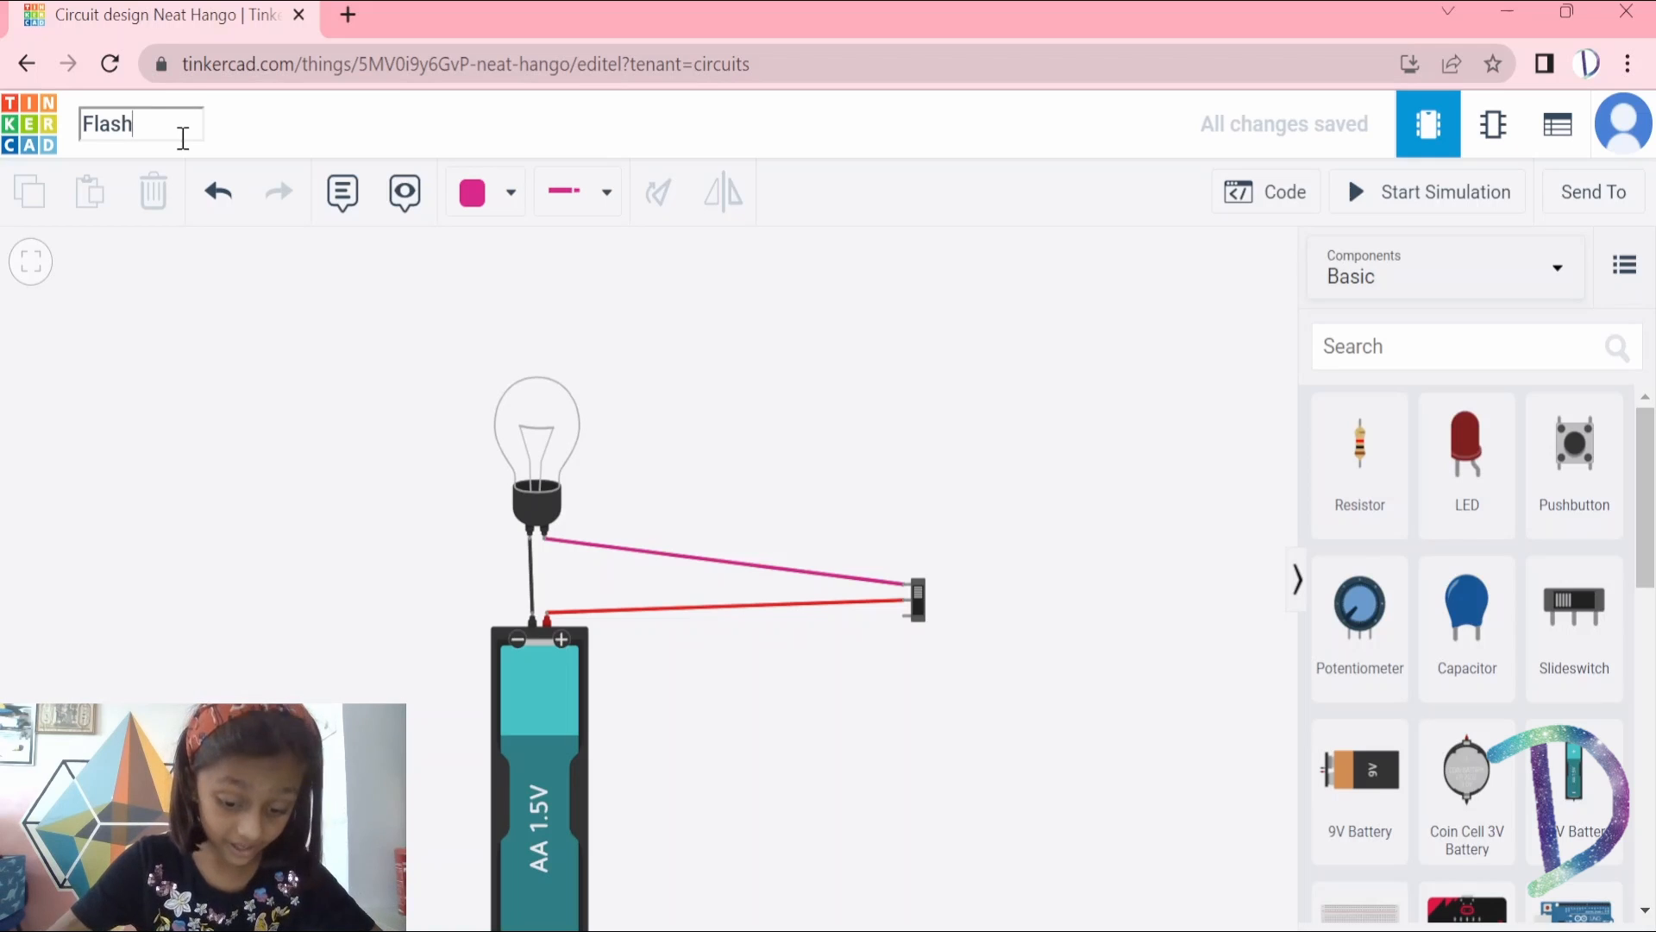
text(l)
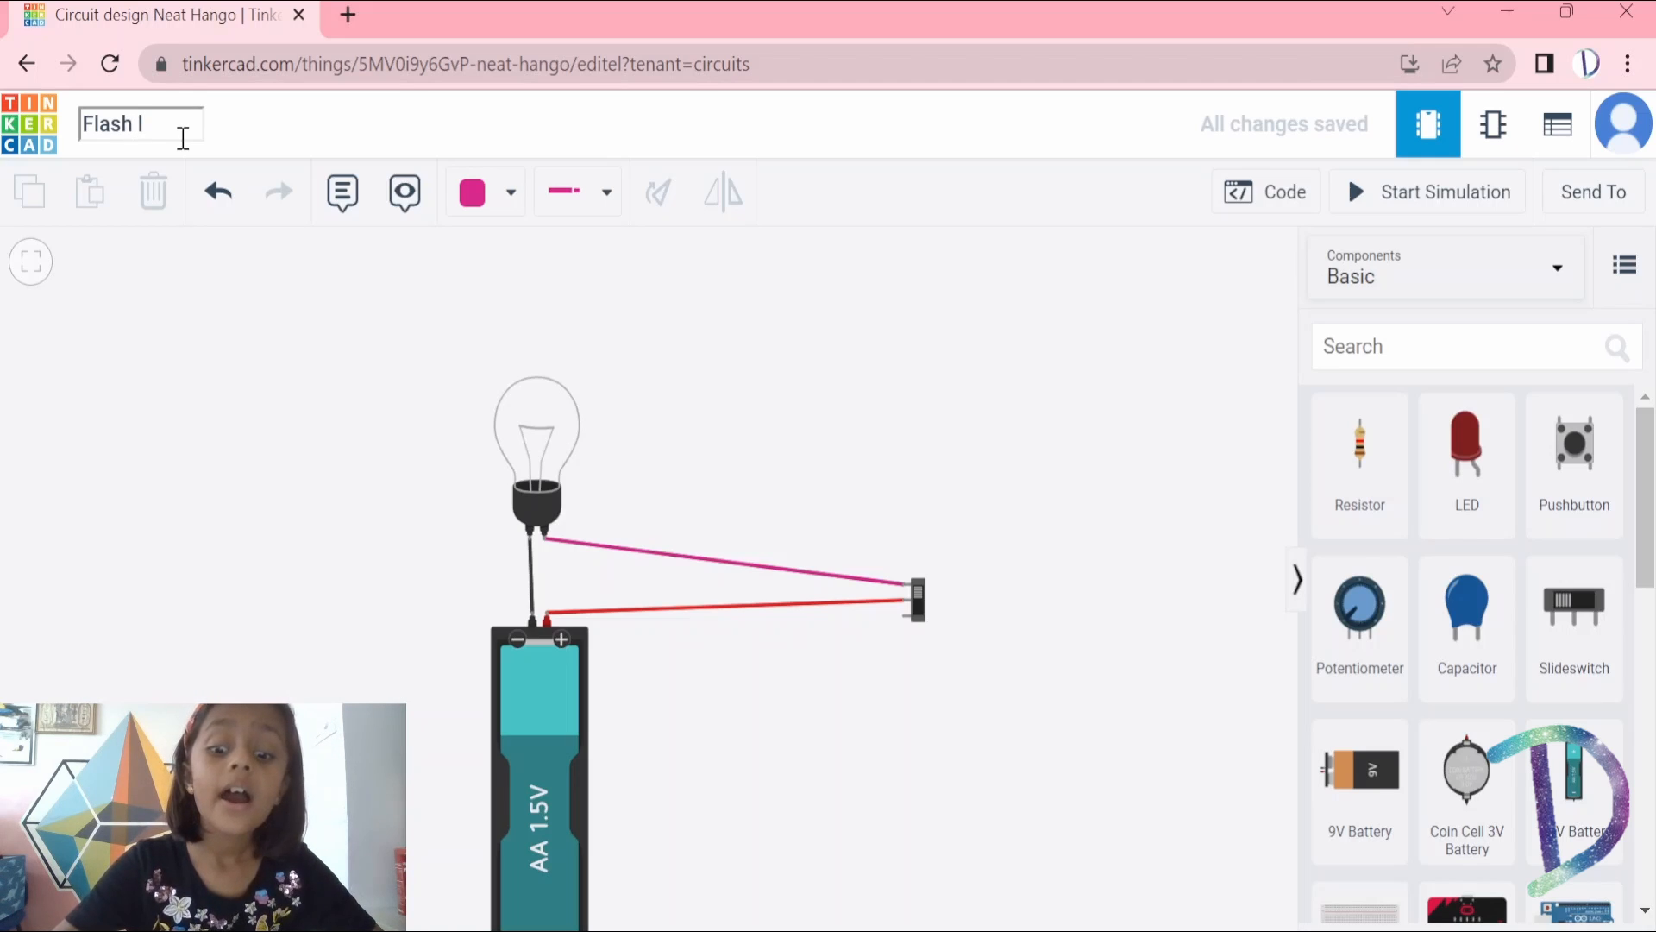
text(ight)
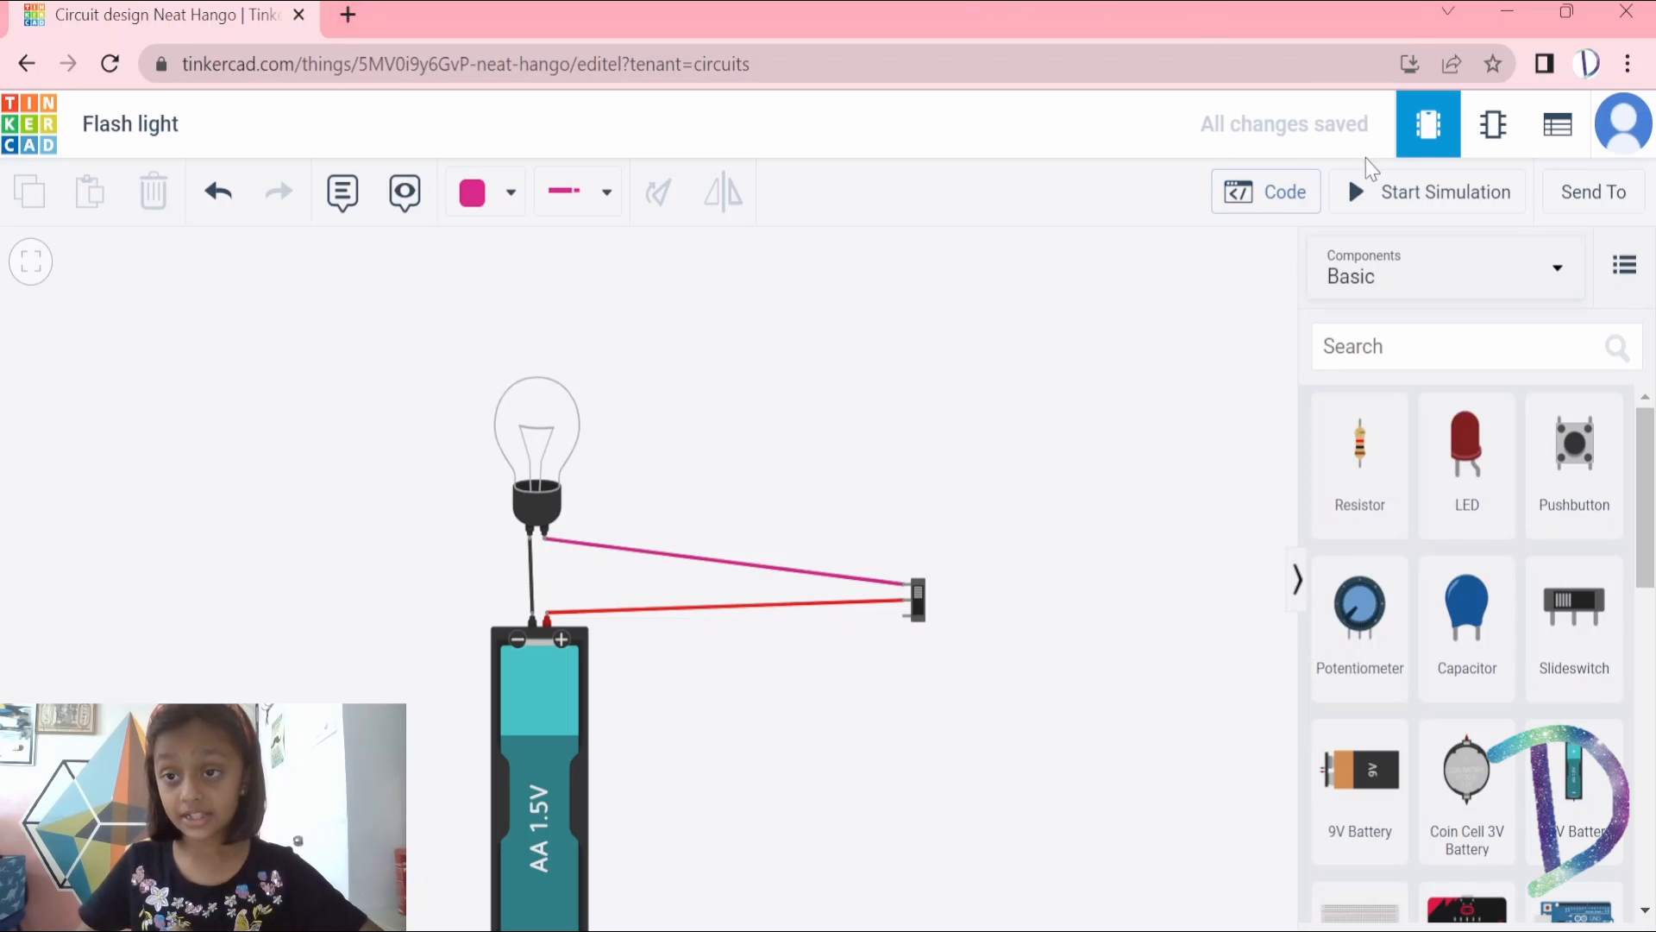
Start the simulation and toggle the slide switch so the bulb lights.
click(1445, 192)
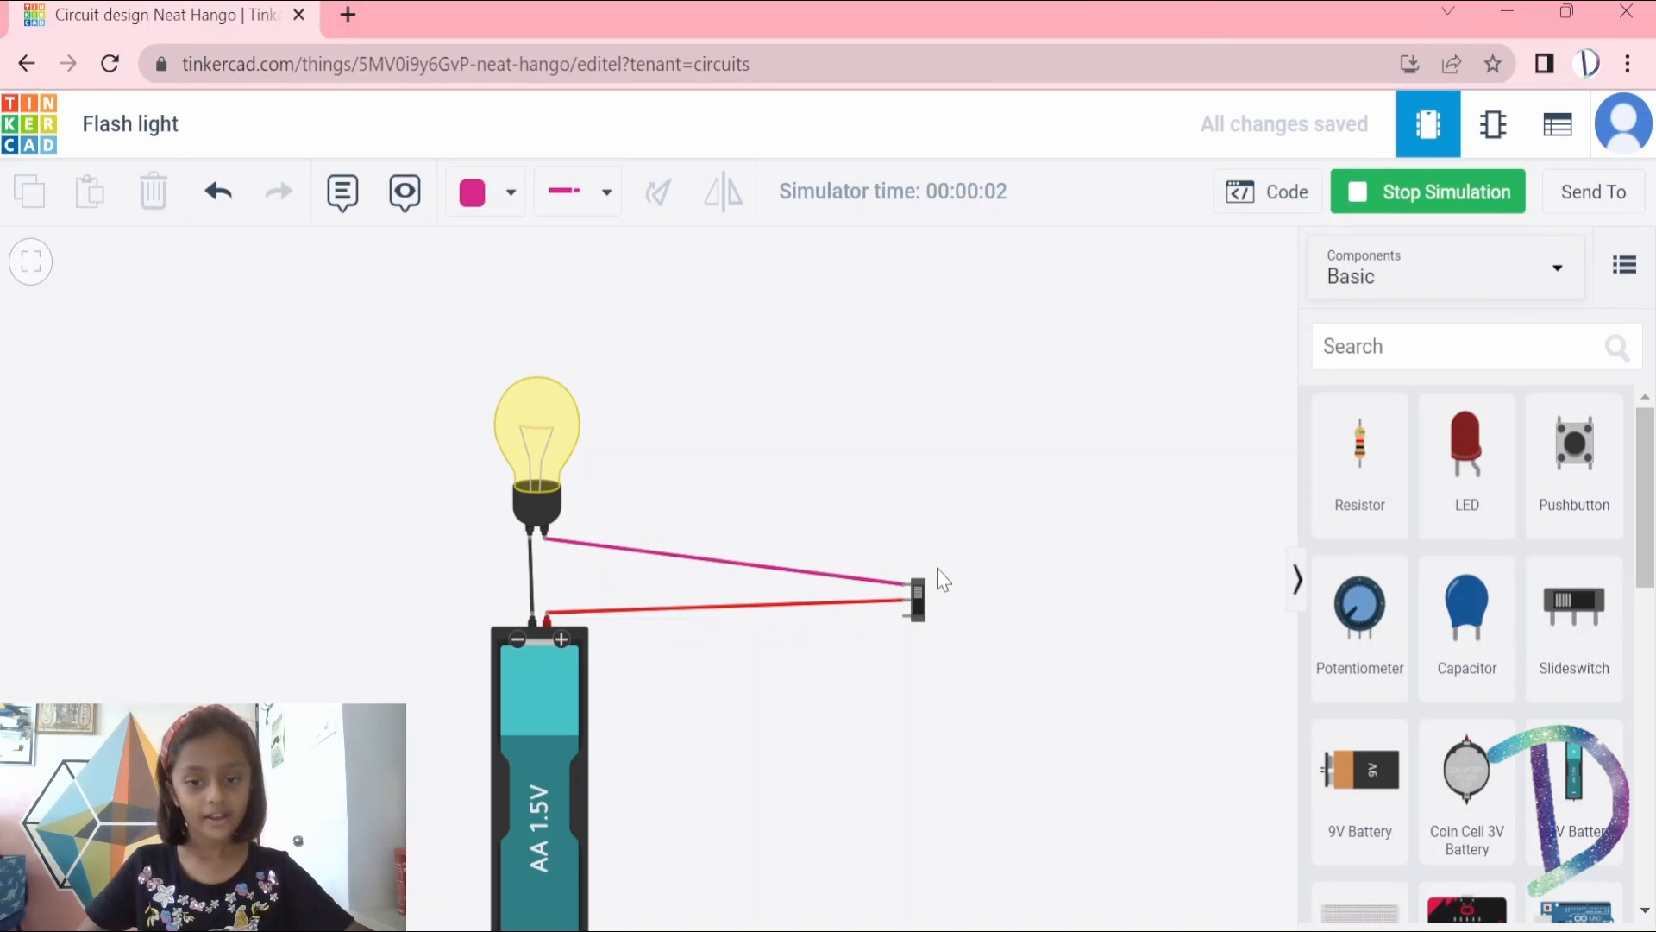
click(916, 600)
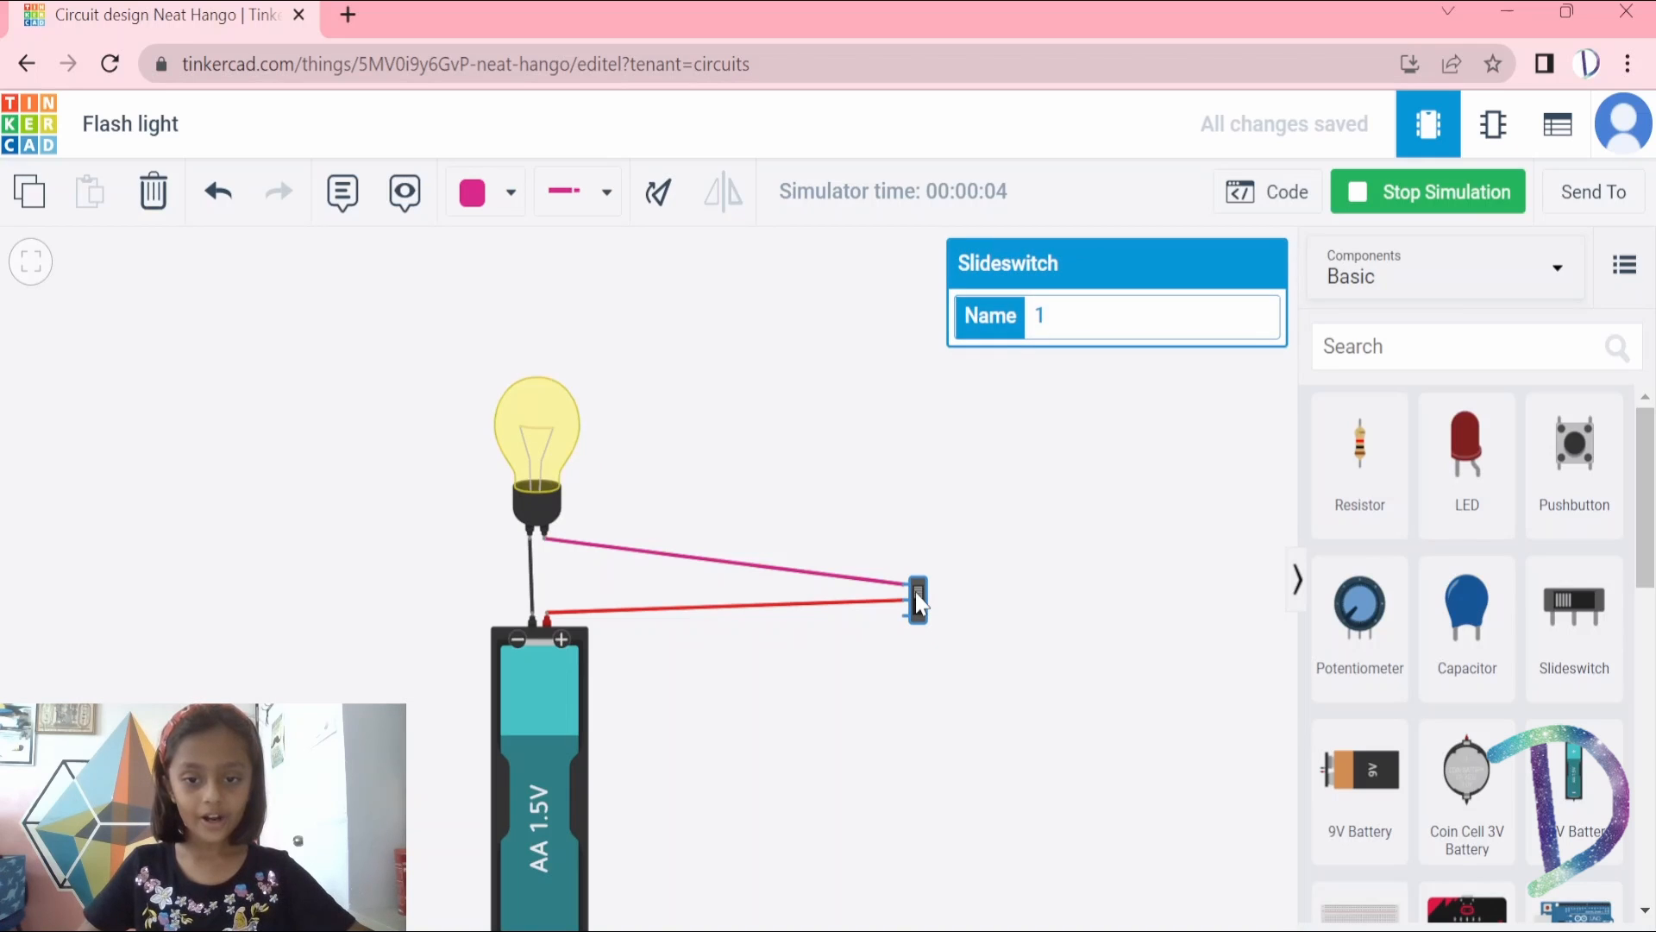